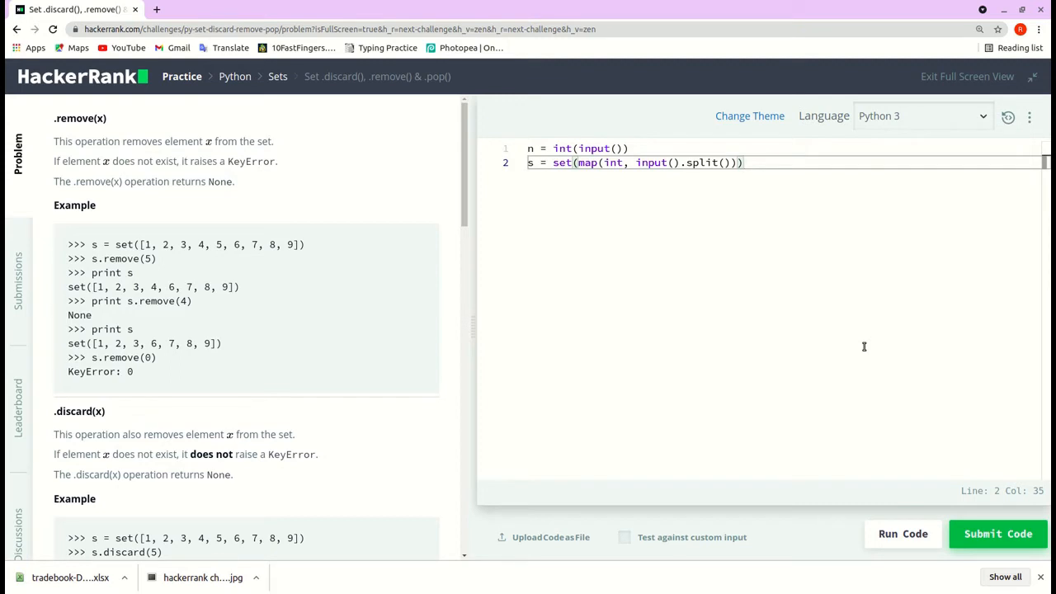
mouse_move(776, 345)
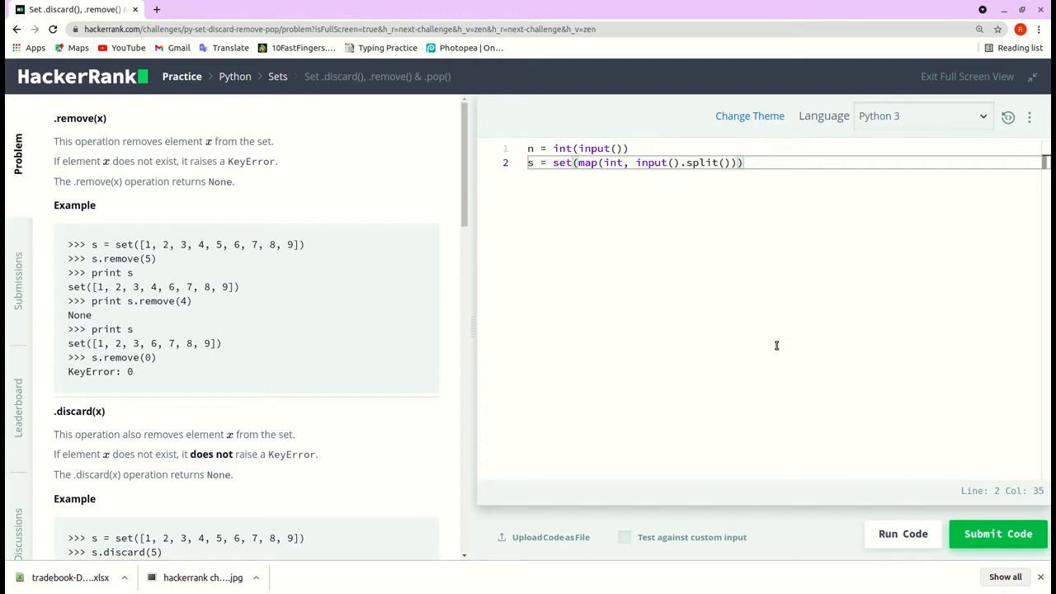
mouse_move(589, 384)
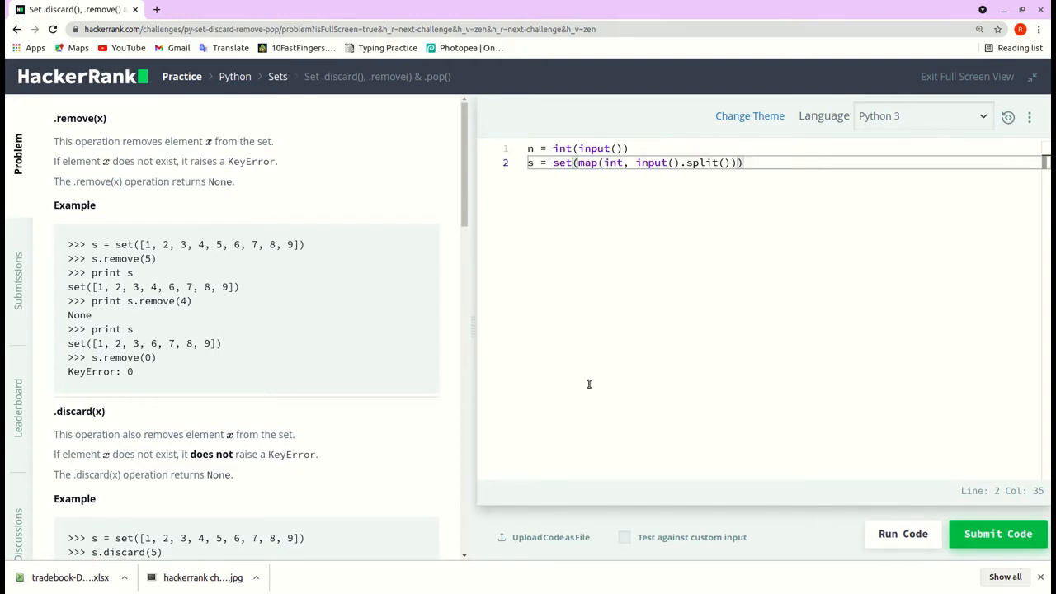
mouse_move(346, 391)
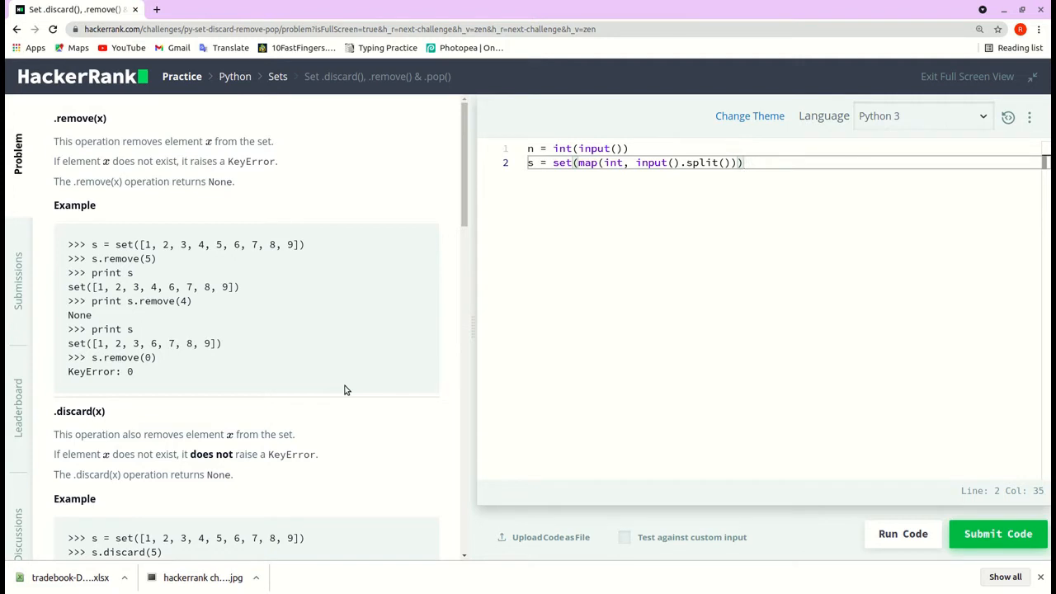
Scroll through the problem statement and sample input to review the commands
scroll("down", 3)
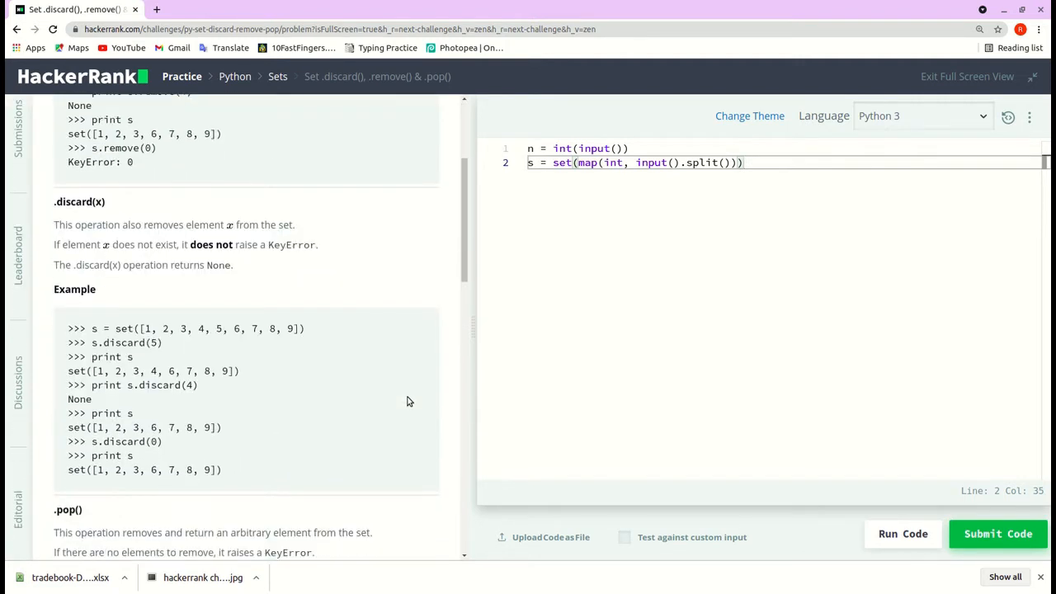
scroll("down", 3)
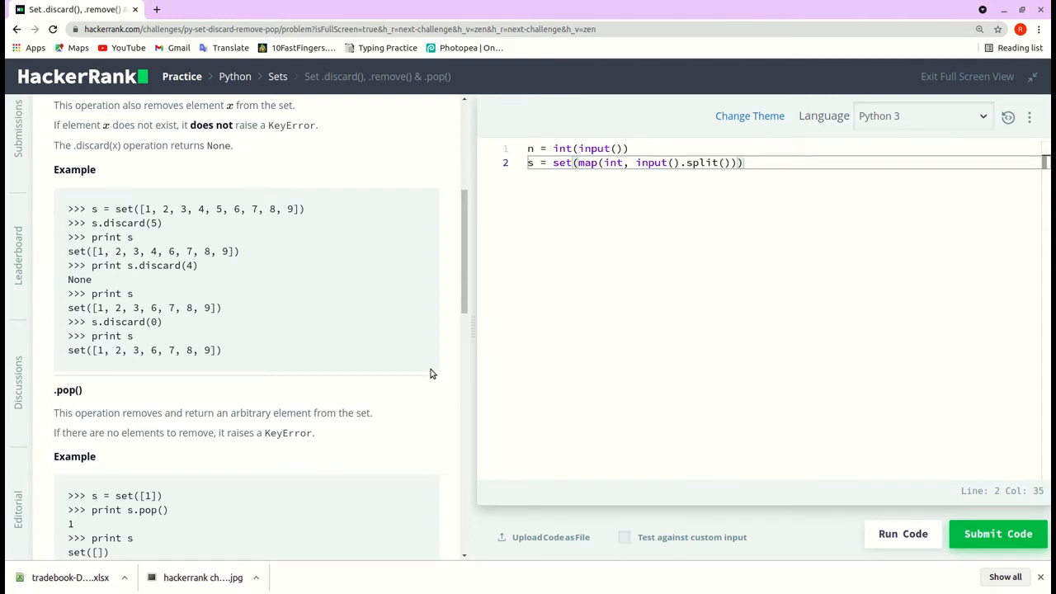
mouse_move(394, 387)
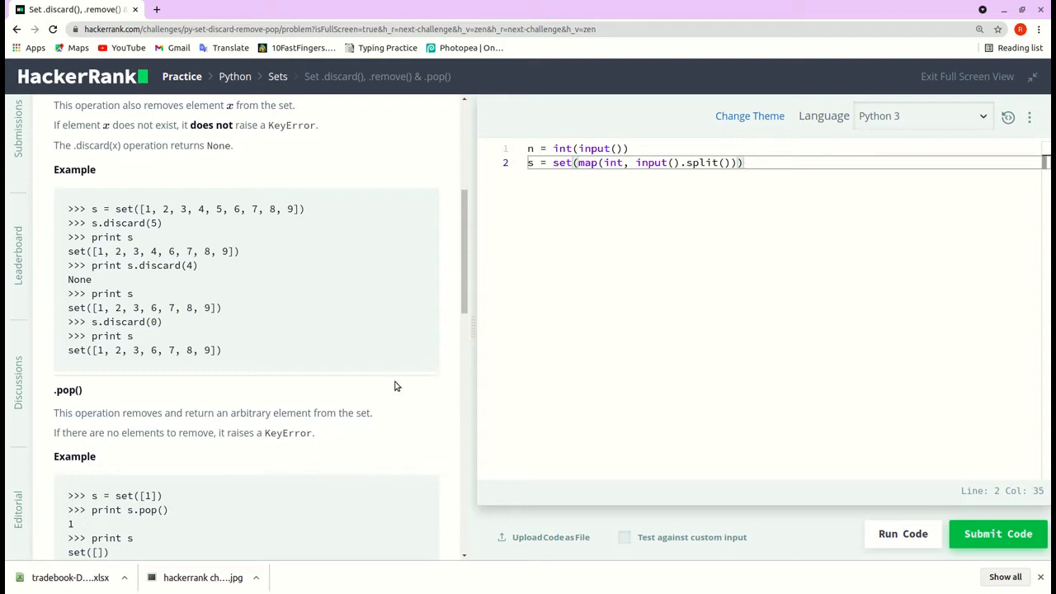
scroll("down", 3)
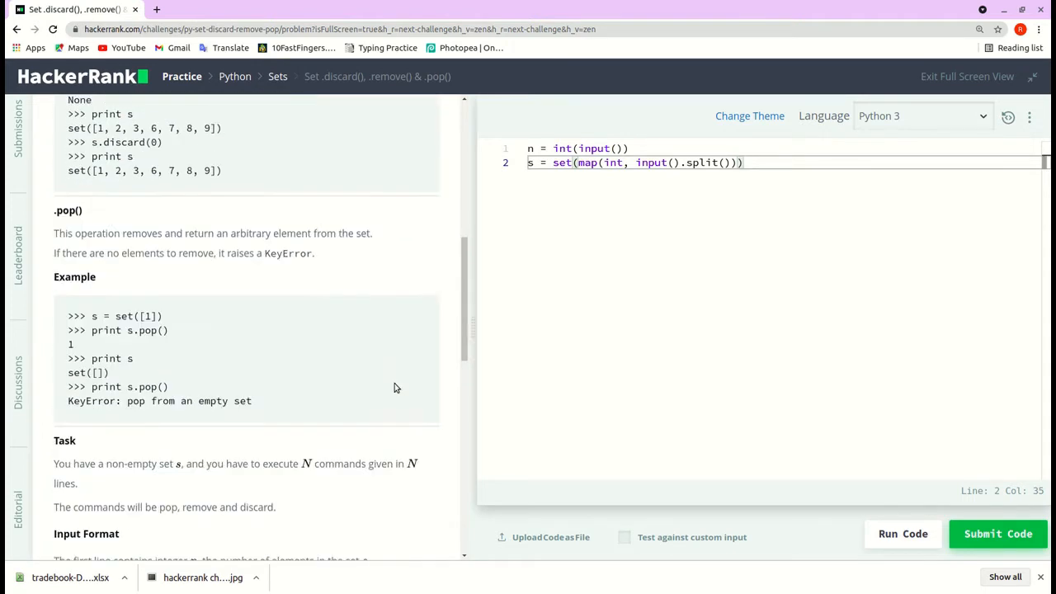
scroll("down", 3)
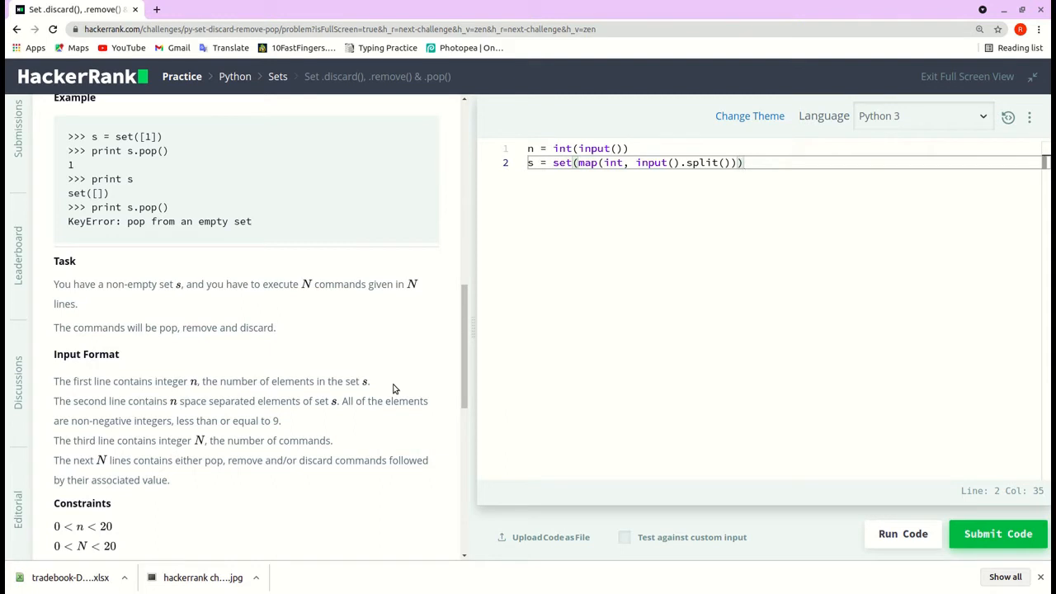
mouse_move(206, 333)
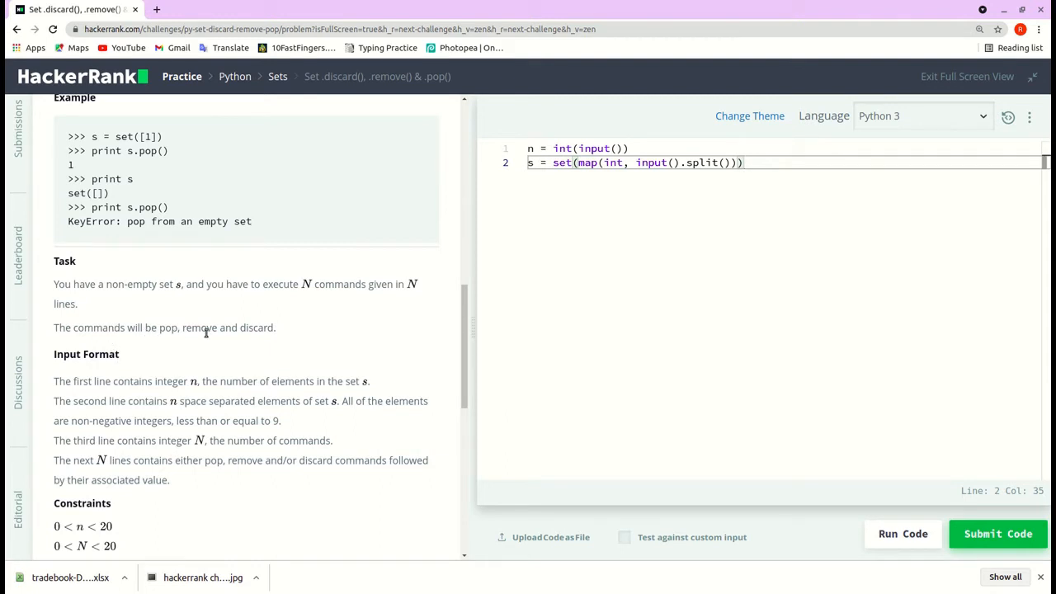
scroll("down", 3)
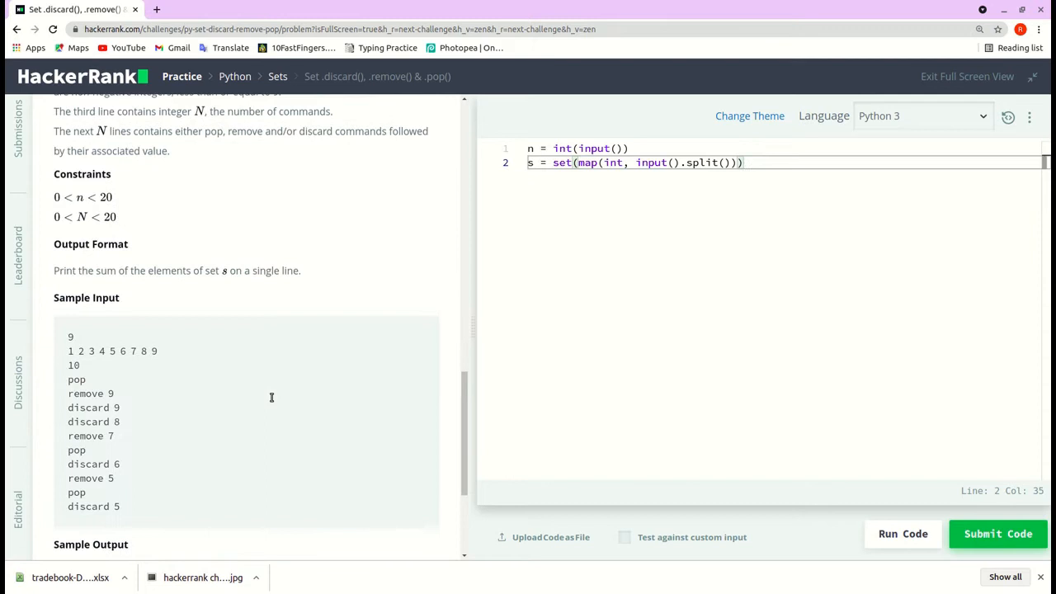
scroll("down", 3)
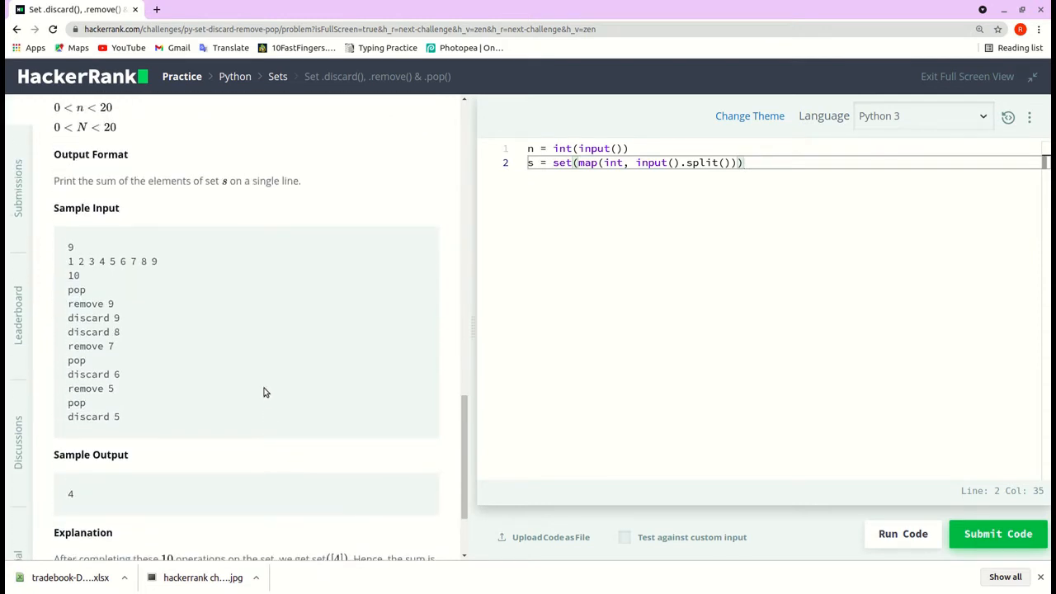
mouse_move(484, 223)
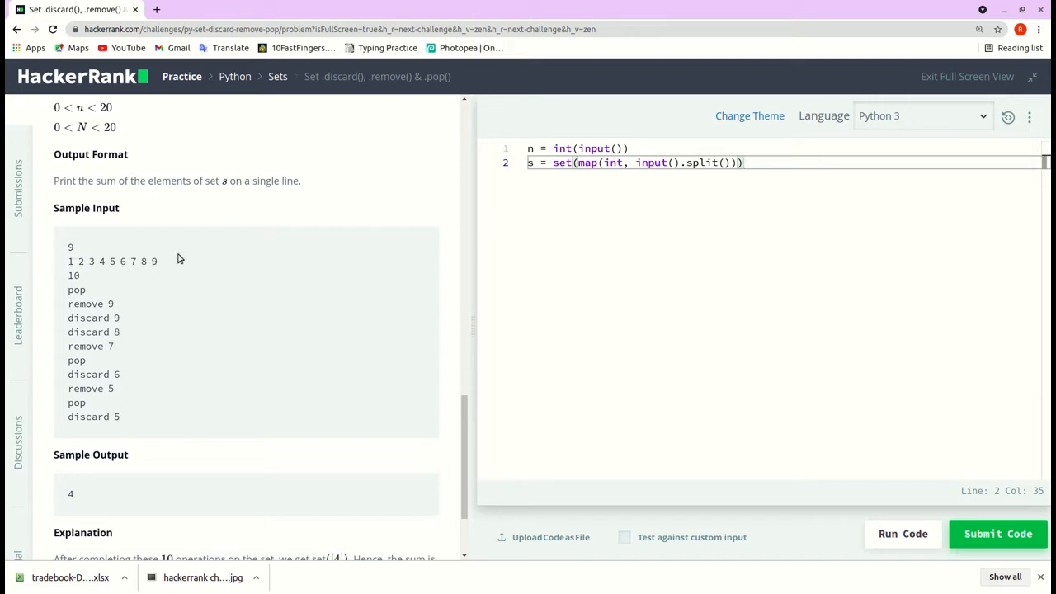
mouse_move(402, 260)
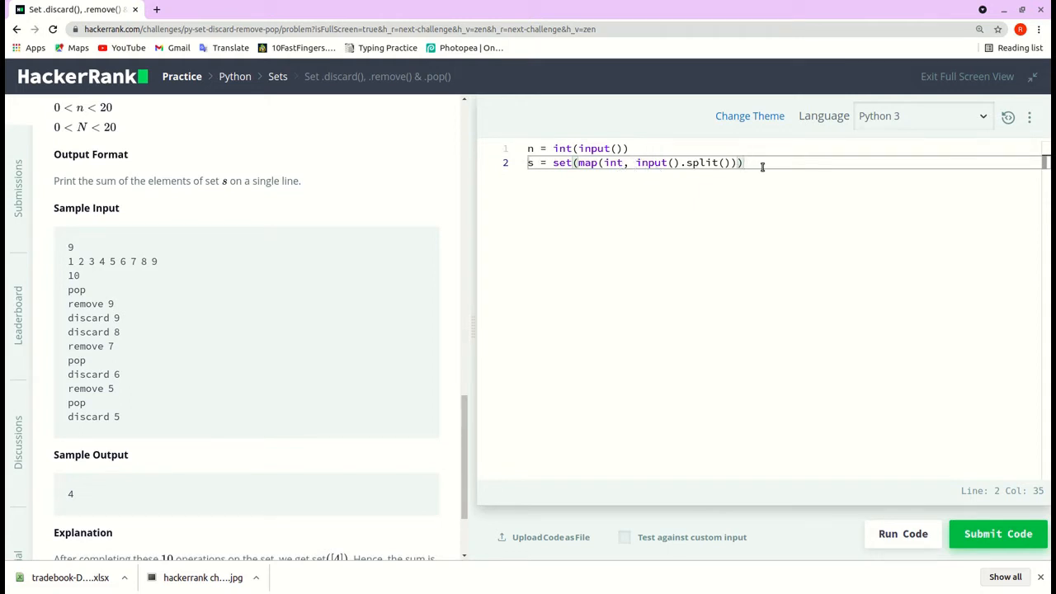
Add the line no_of_commands = int(input()) after the set-reading code
key("Return")
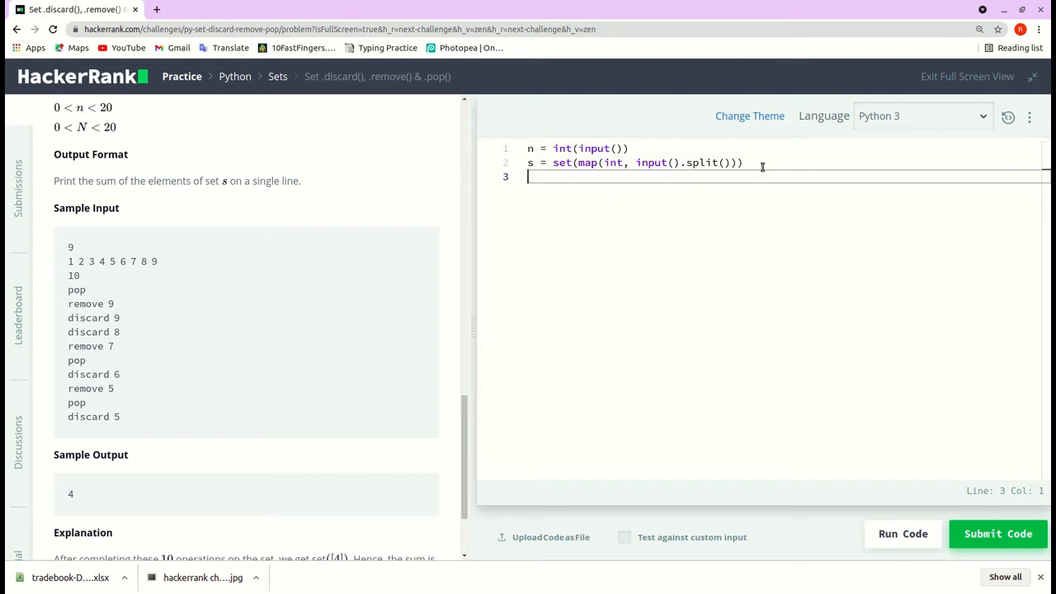
type("no")
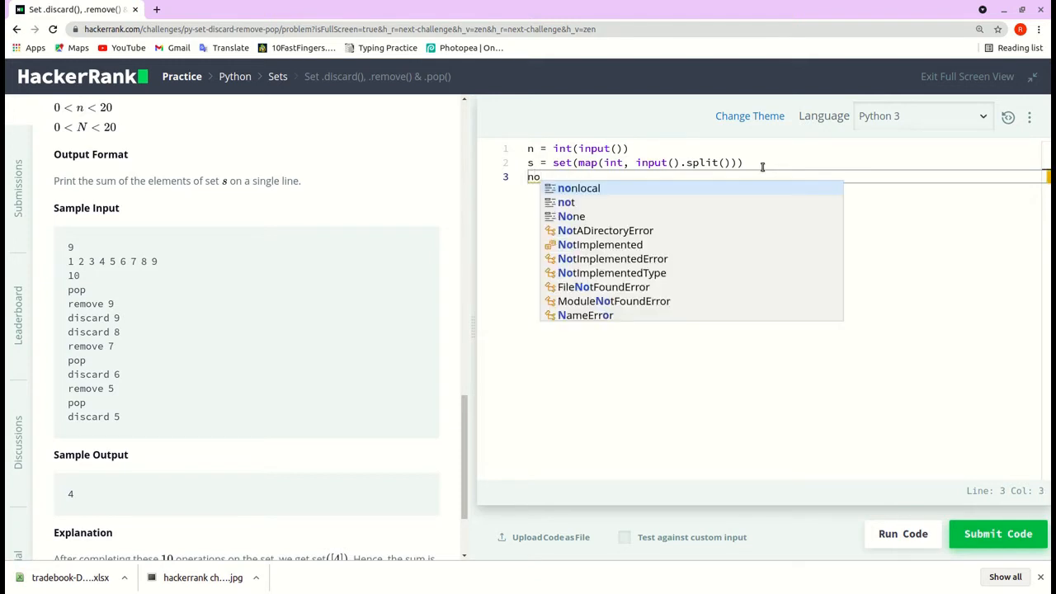
type("_of")
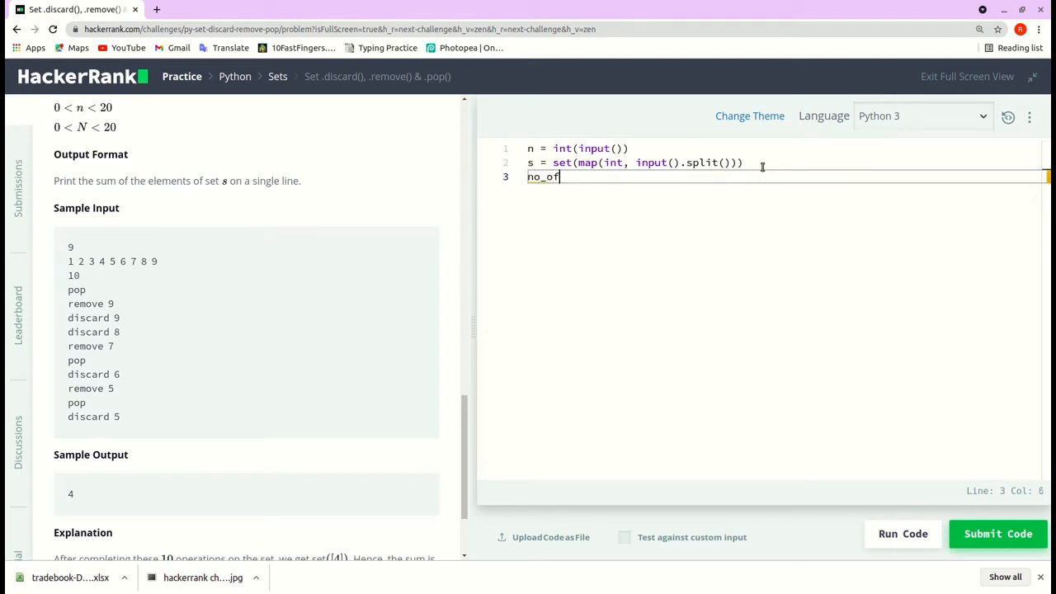
type("comma")
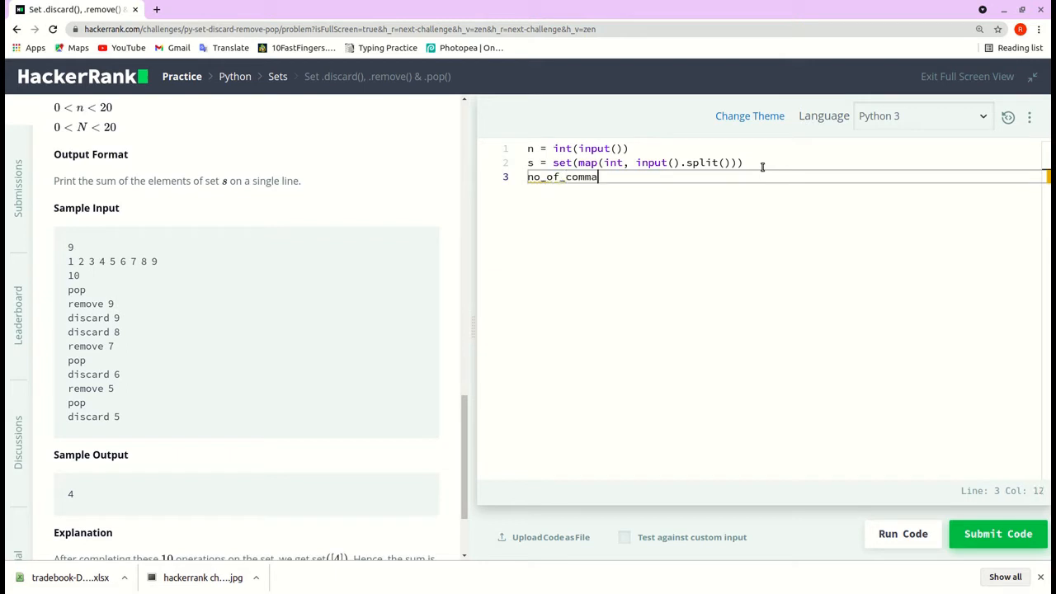
type("nd")
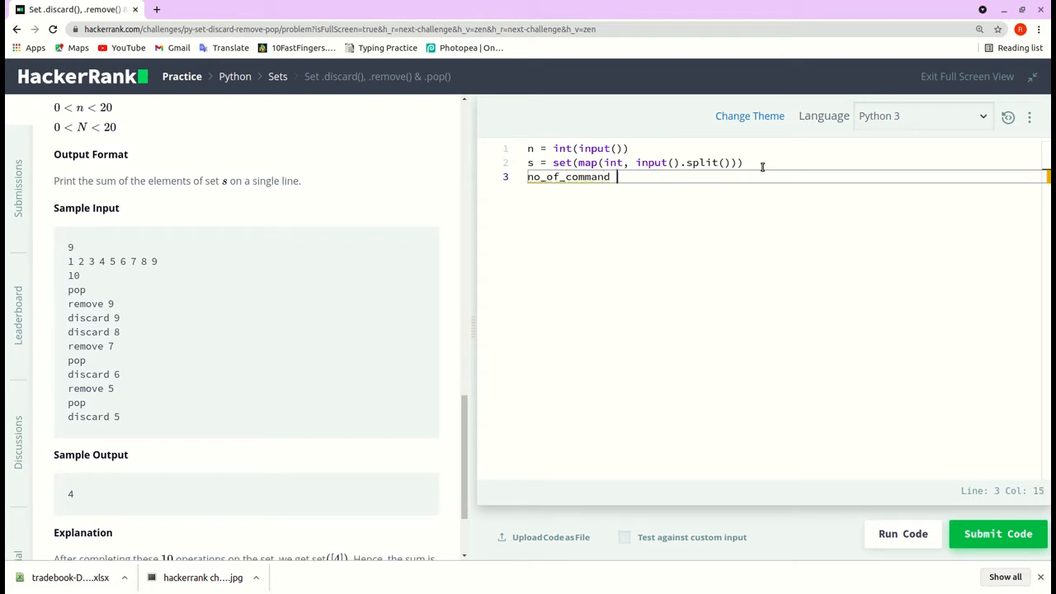
type("s =")
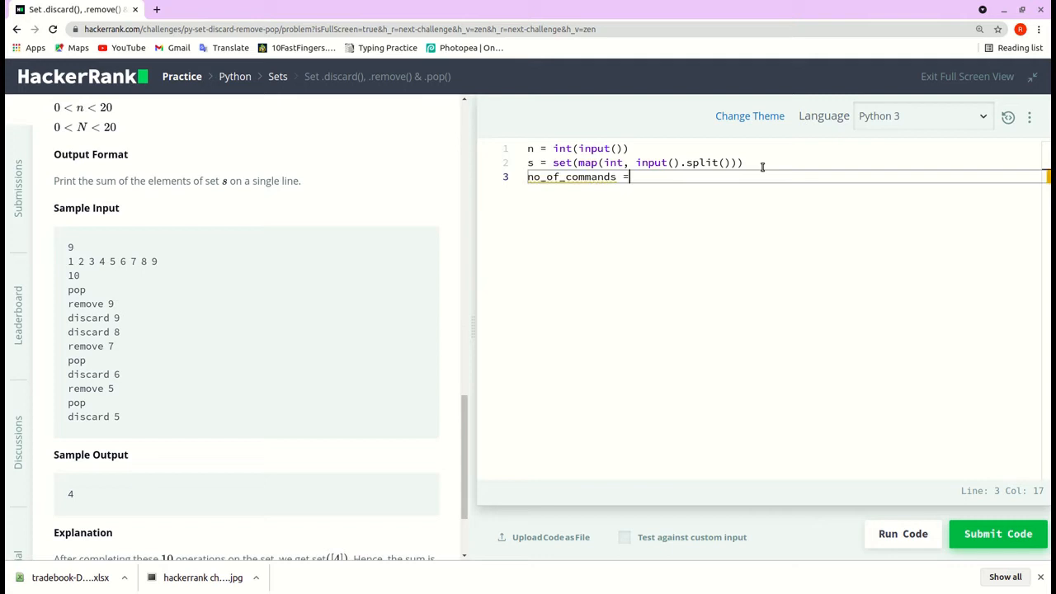
type("inut")
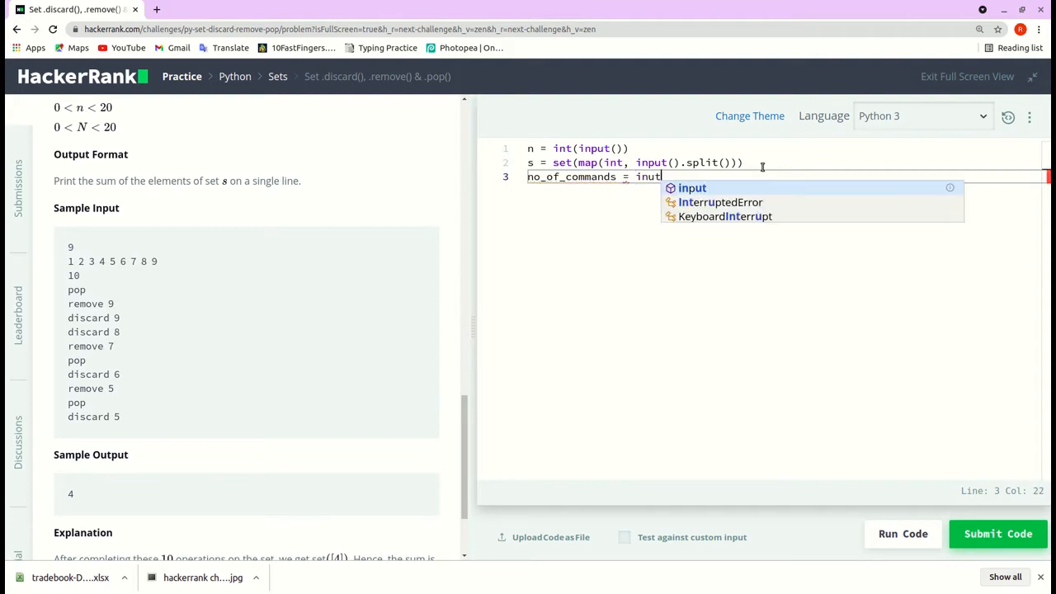
type("put(")
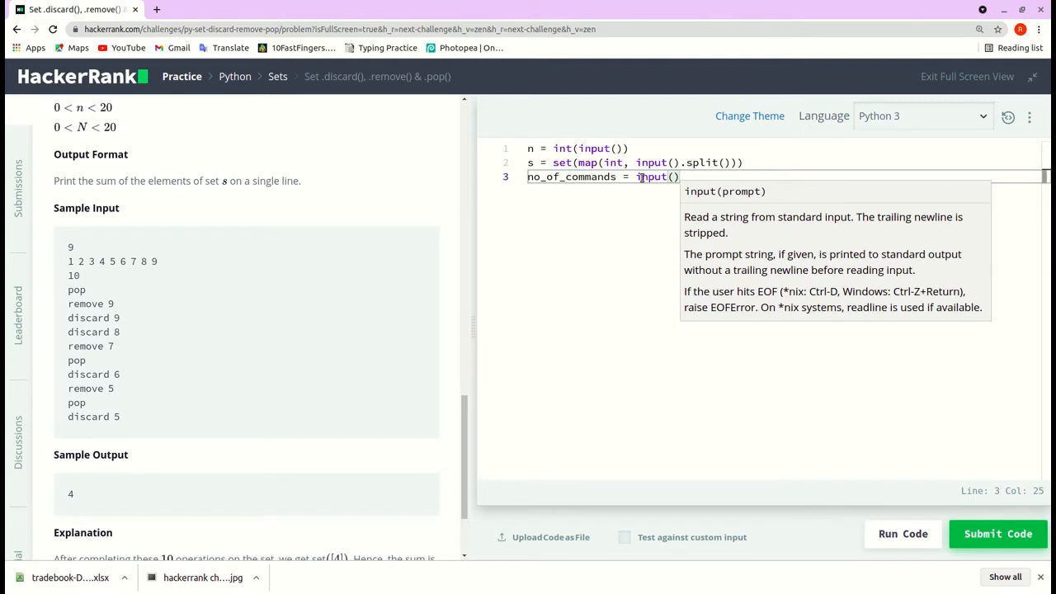
type("int(in")
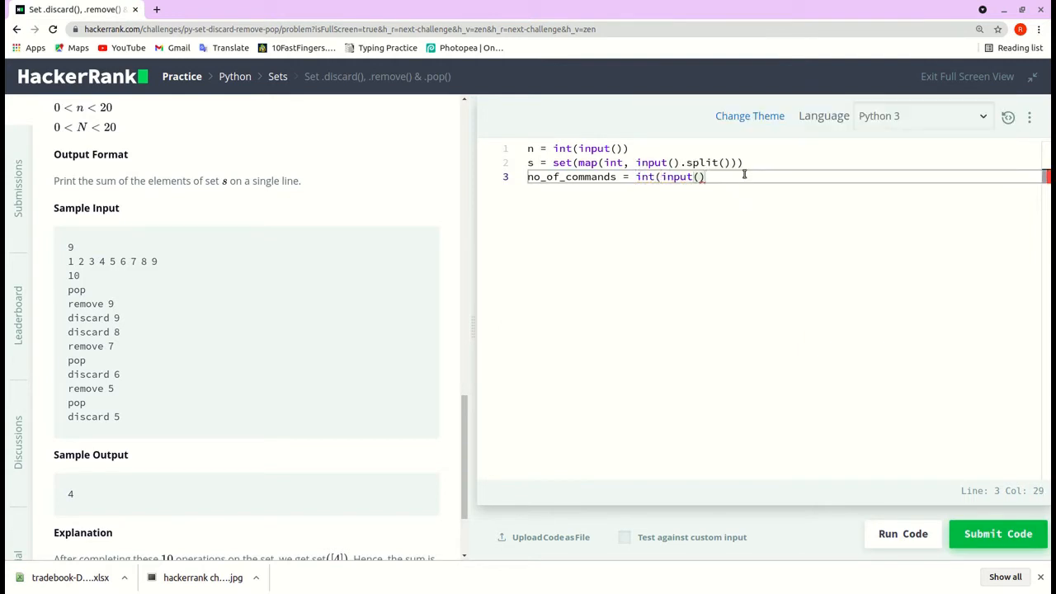
type(")")
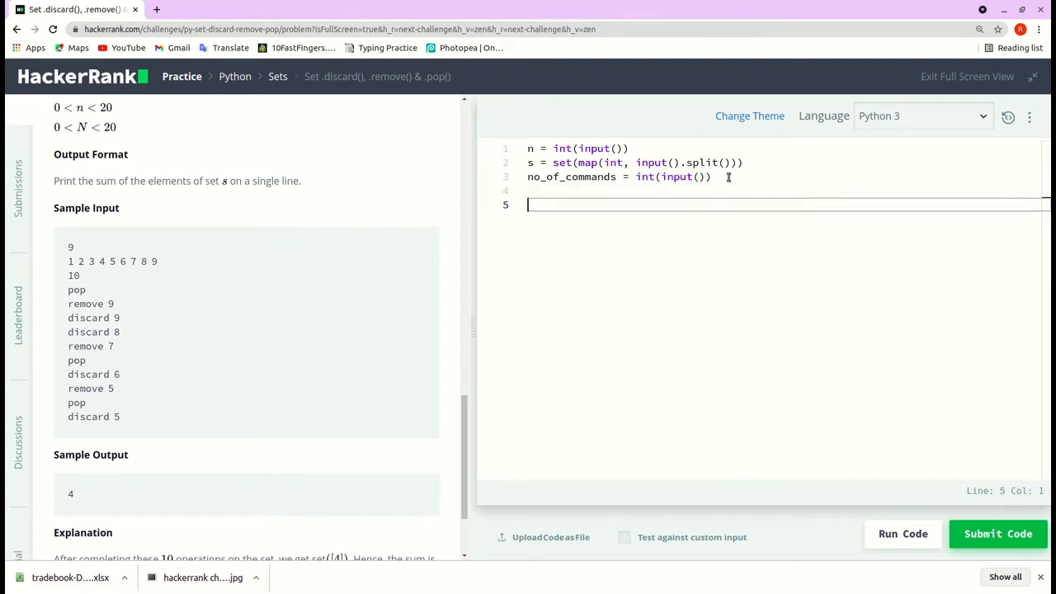
Write the loop for item in range(no_of_commands)
type("for item in")
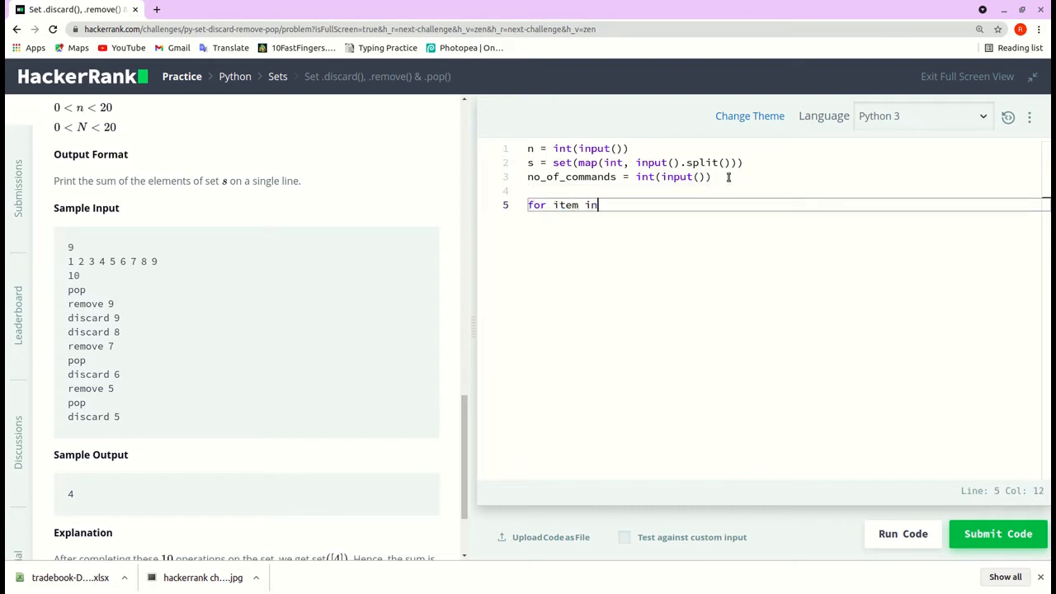
type("range()")
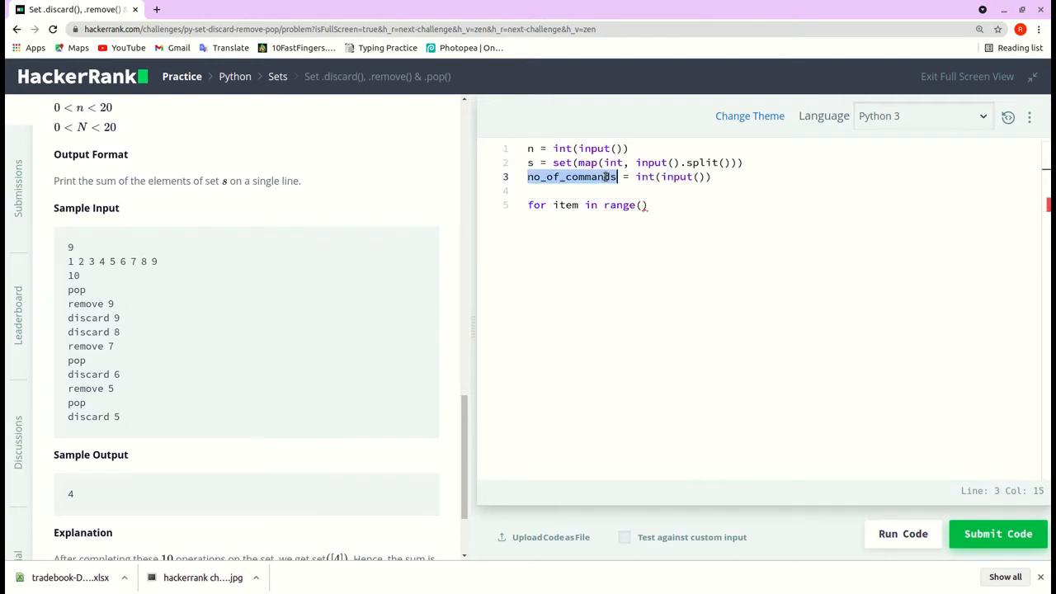
type("no_of_commands")
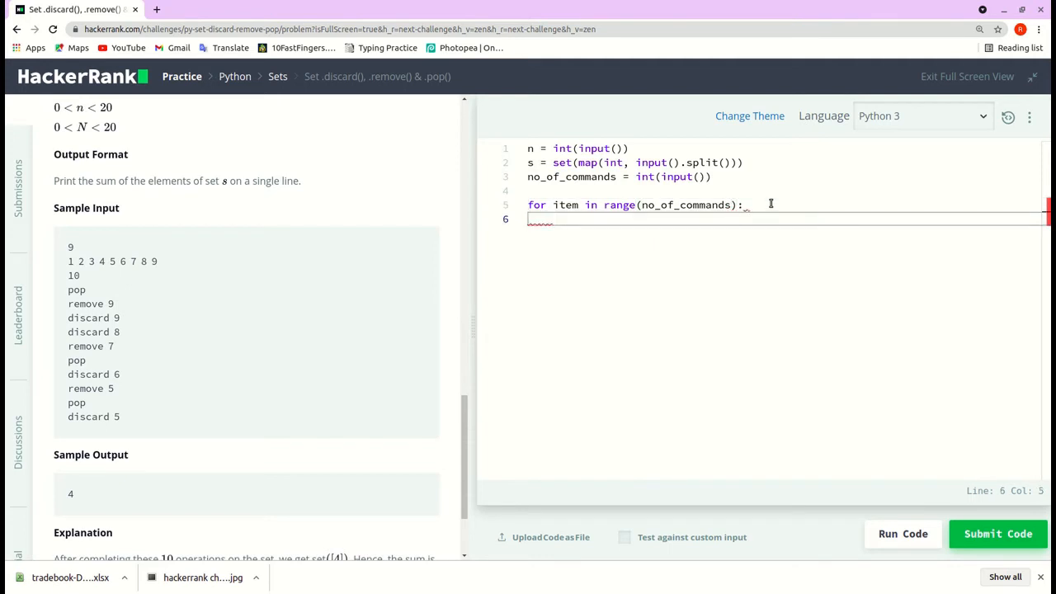
Inside the loop, read each command line as cmd = input().split()
type("cmd =")
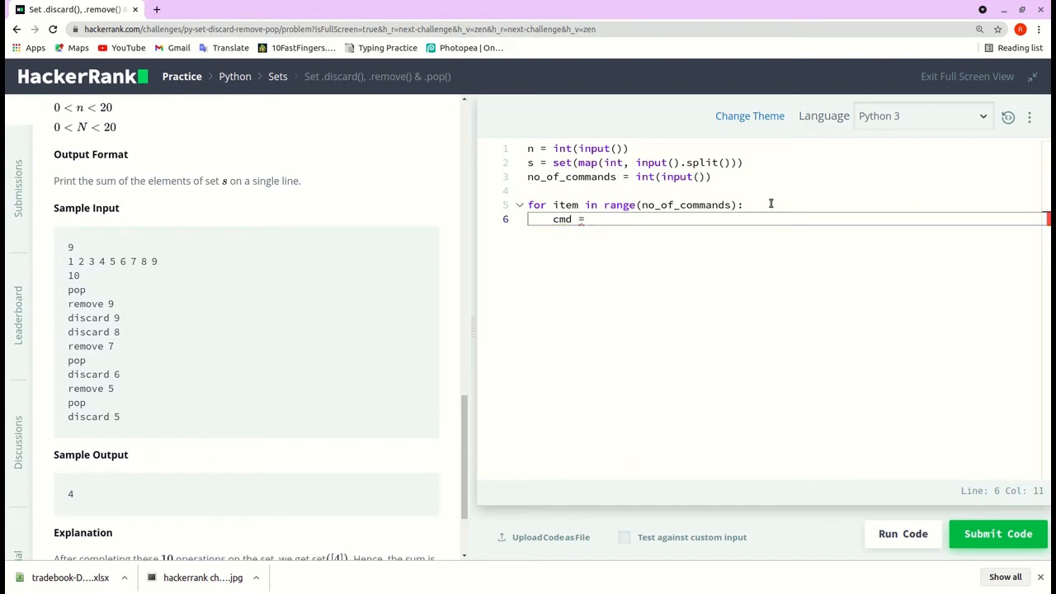
type("input")
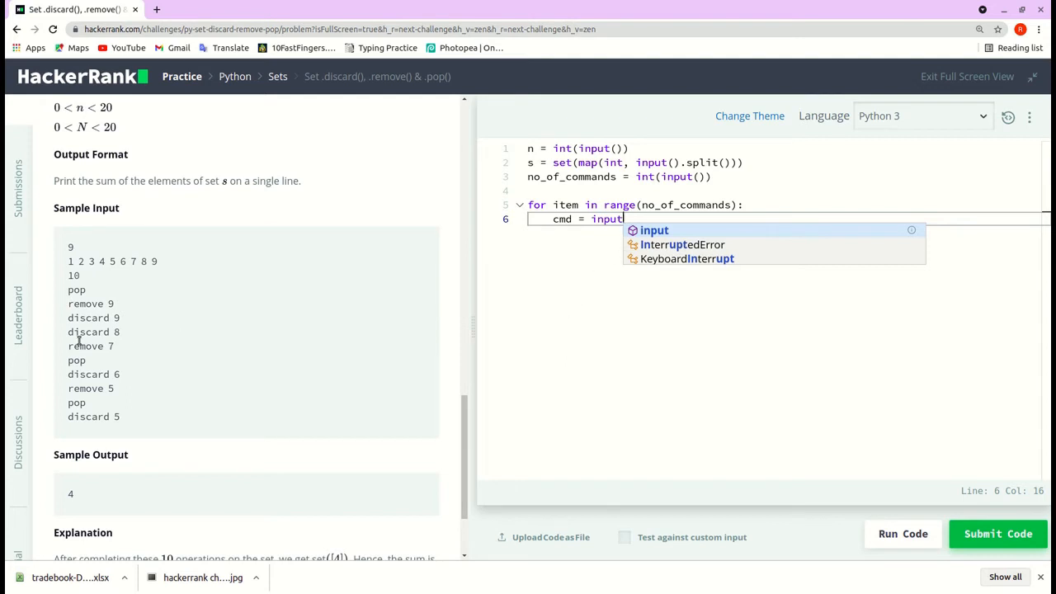
mouse_move(483, 273)
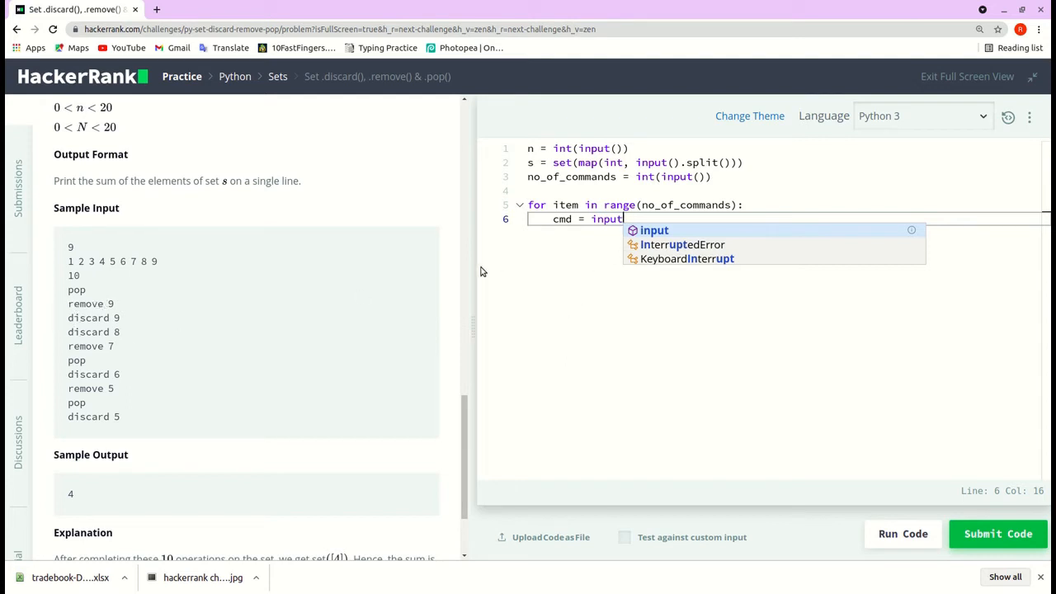
type(".")
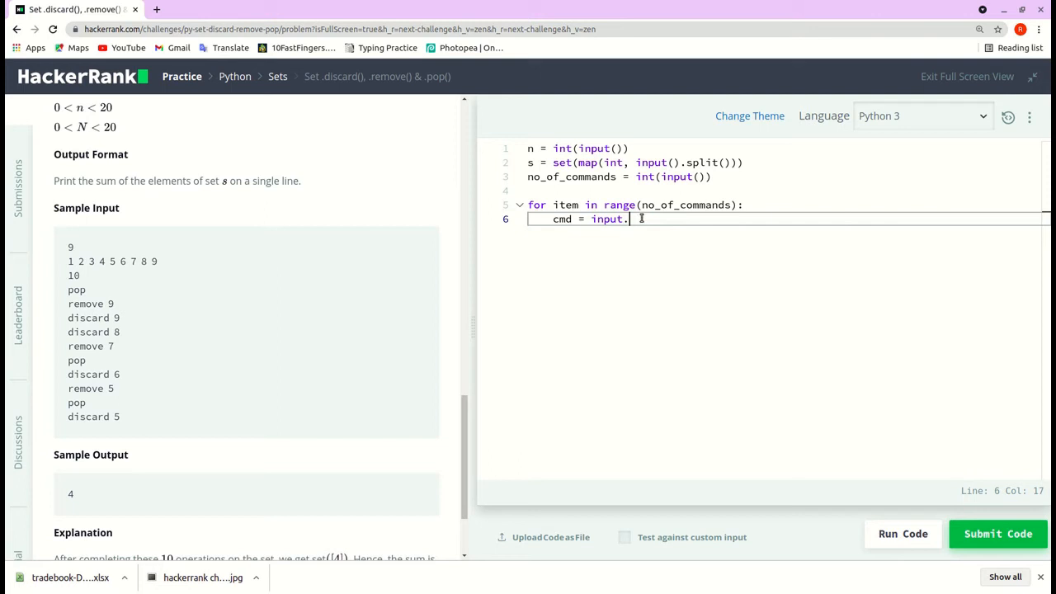
type("()")
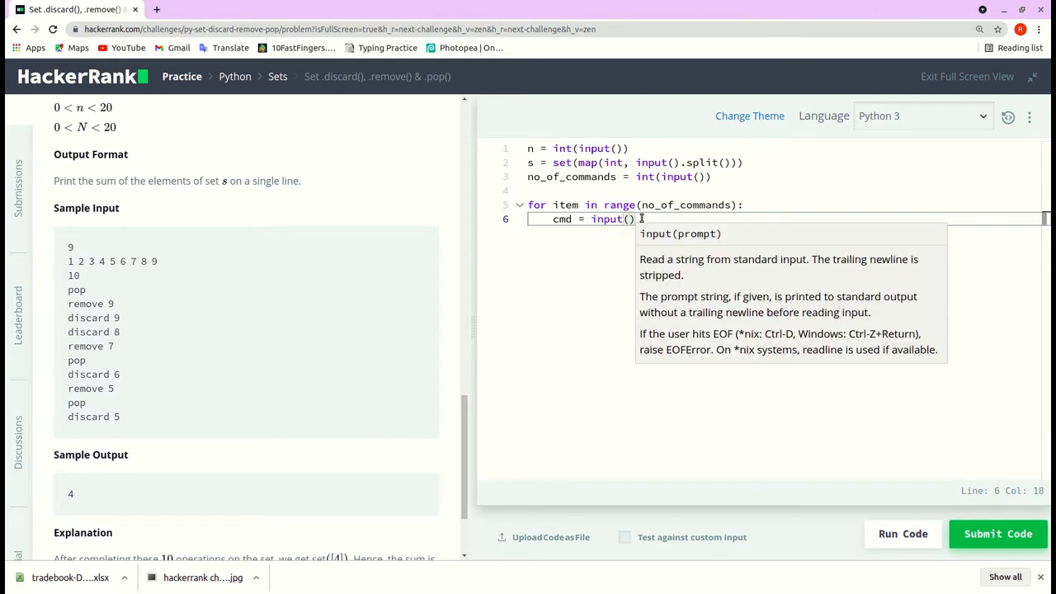
type(".split()")
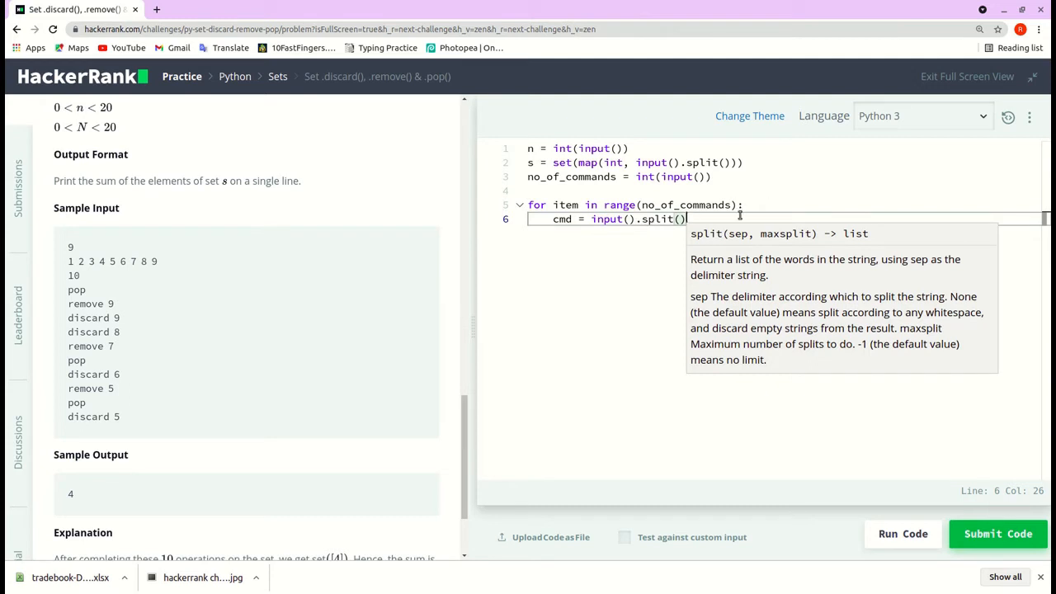
key("Enter")
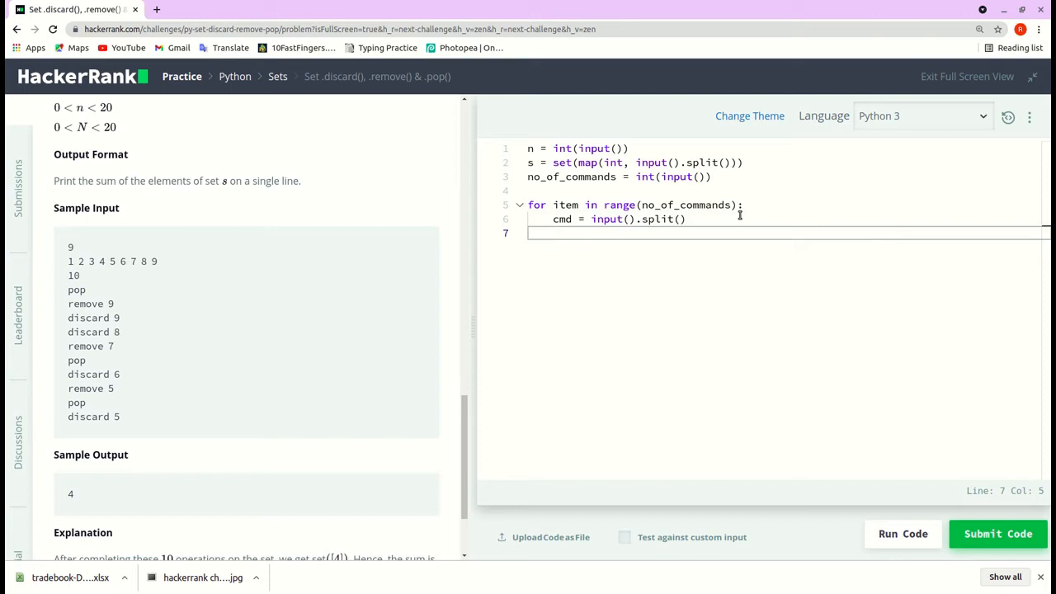
Write the check if cmd[0] == "pop": using the sample input as reference
type("if cmd")
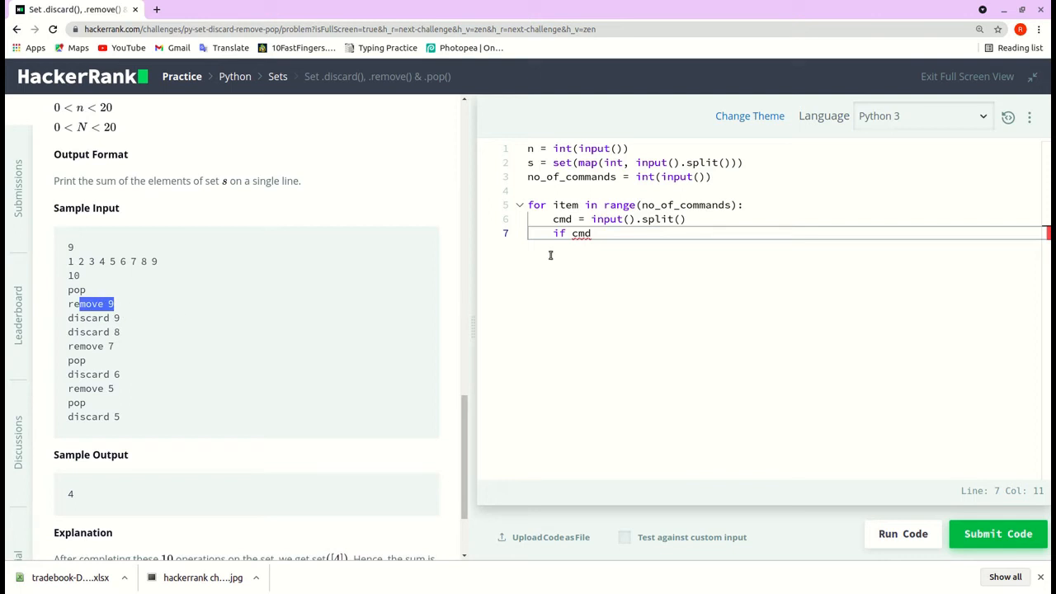
type("[")
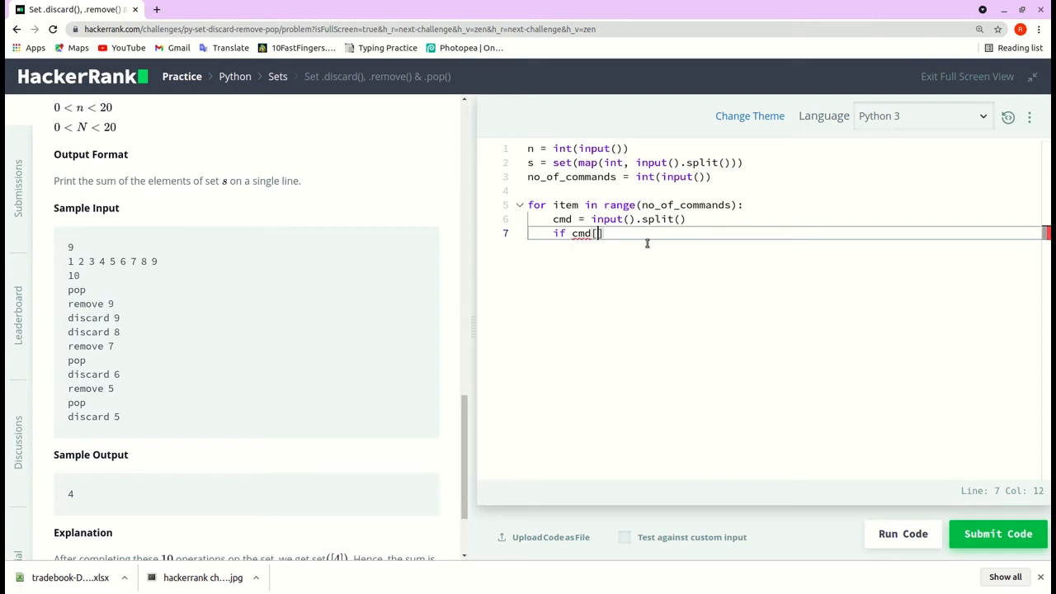
double_click(87, 318)
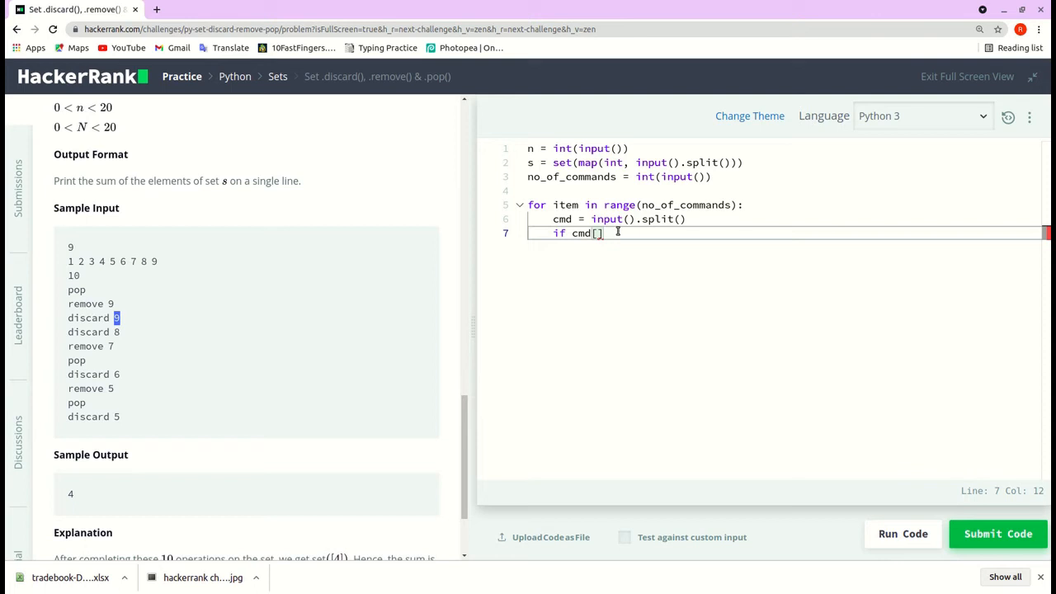
type("0")
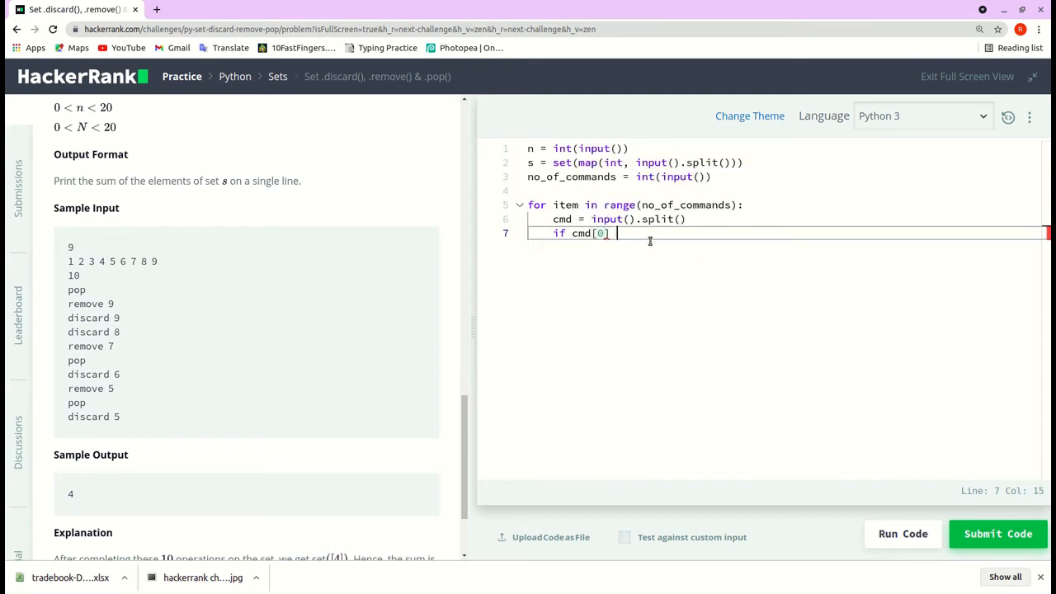
type("==")
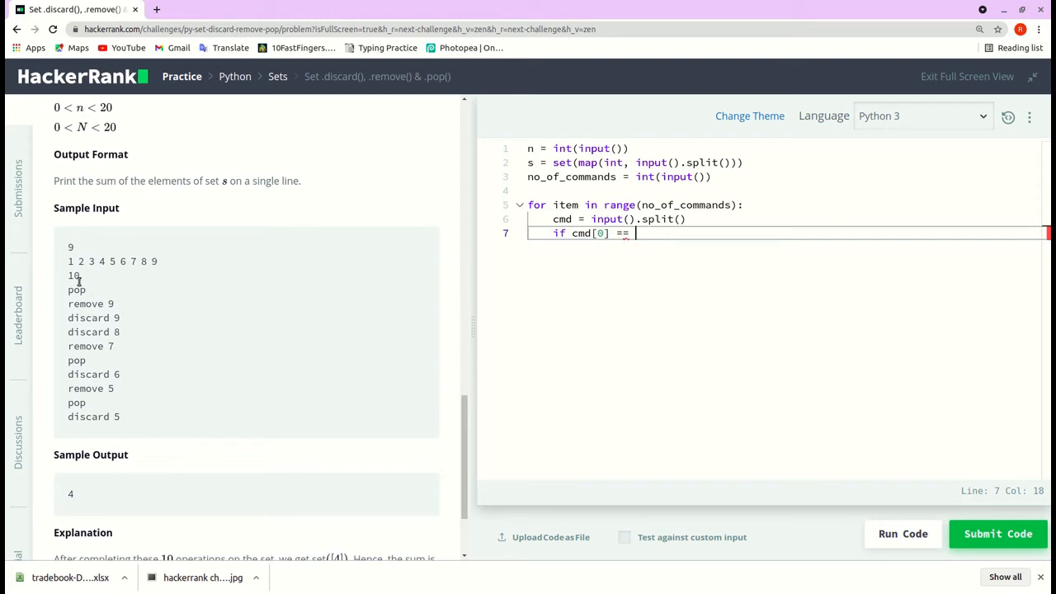
double_click(76, 289)
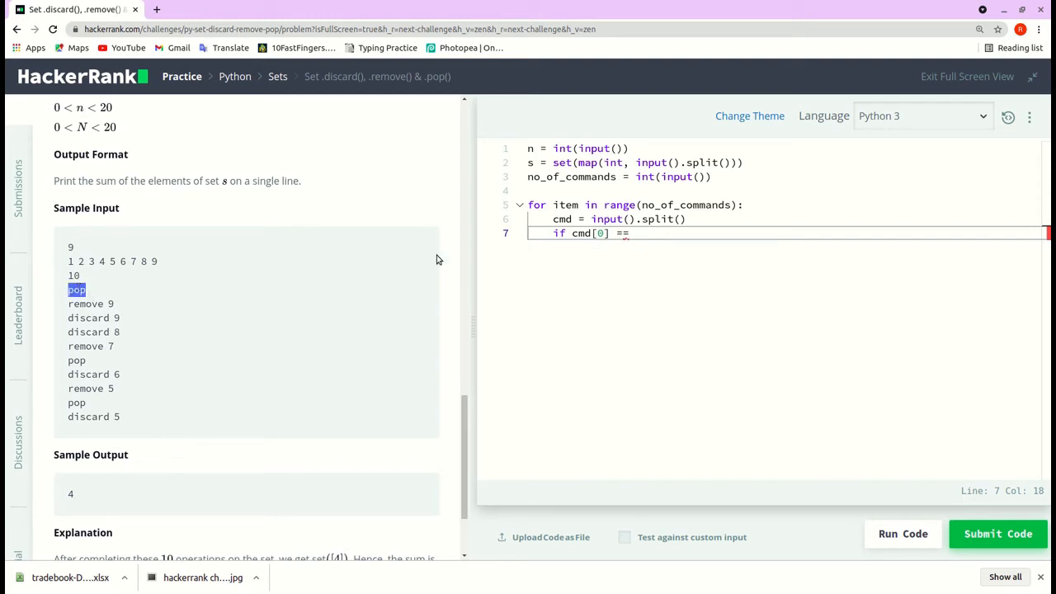
type("pop")
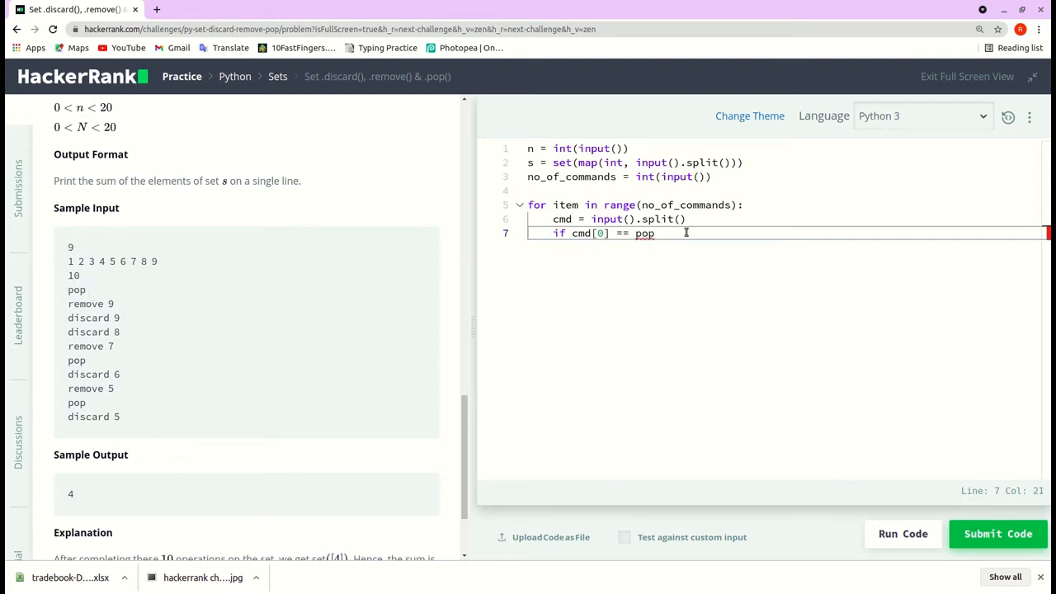
type("\"")
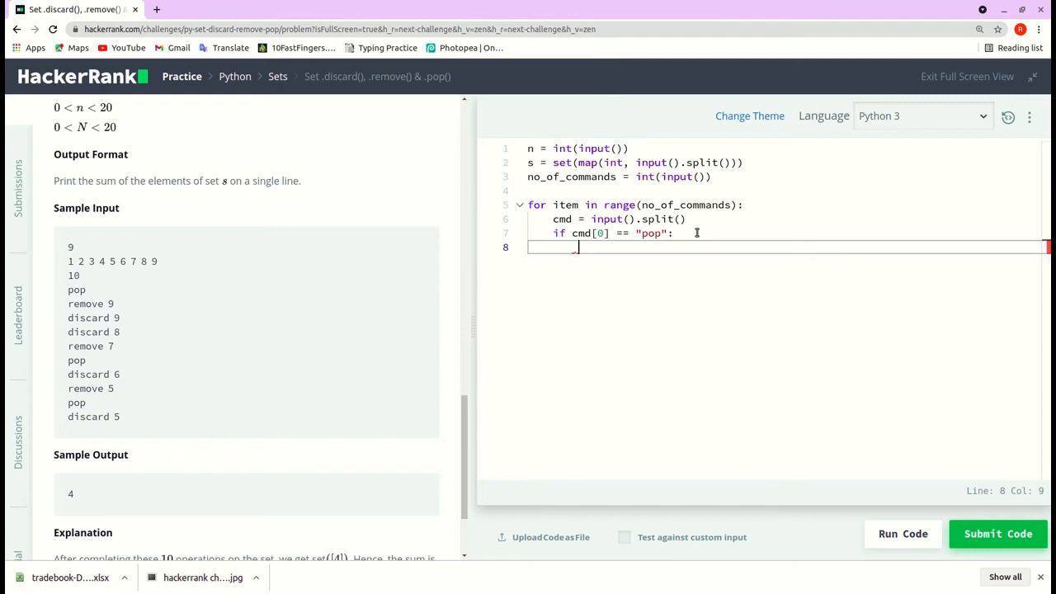
Call s.pop() inside the pop branch
type("s.")
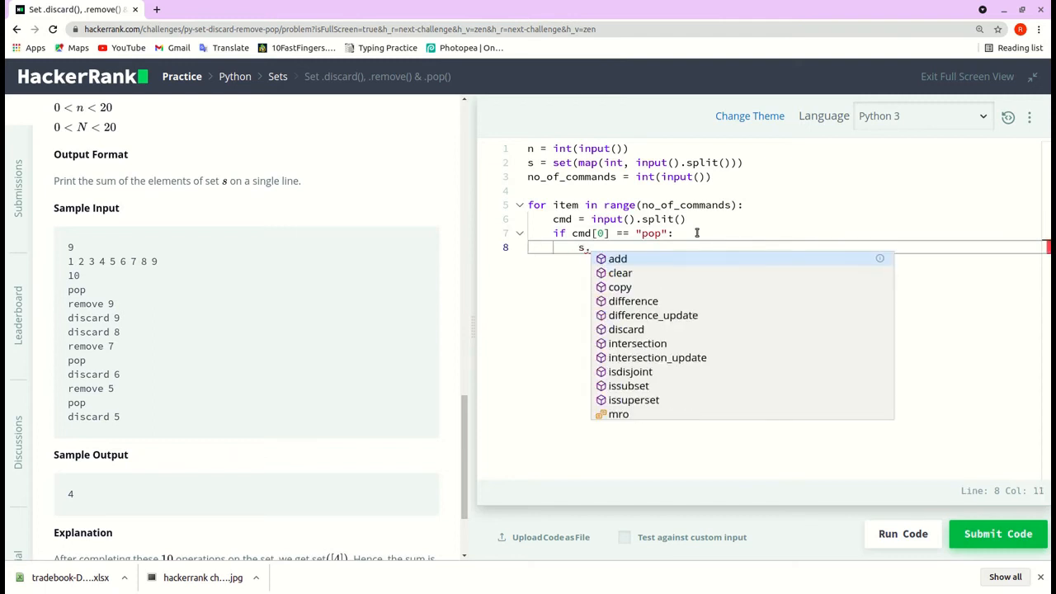
type("pop(")
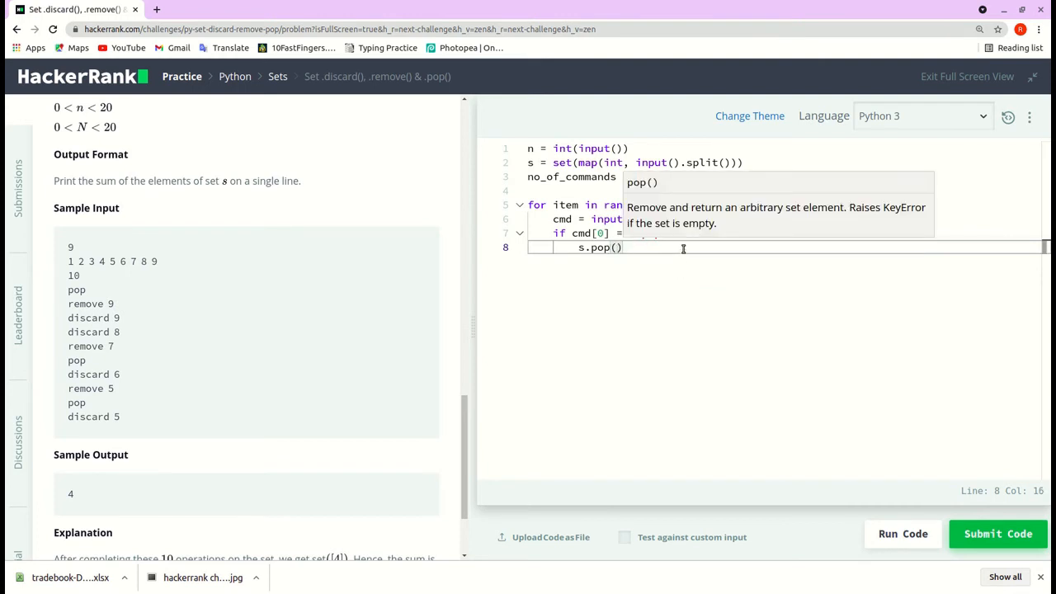
mouse_move(709, 274)
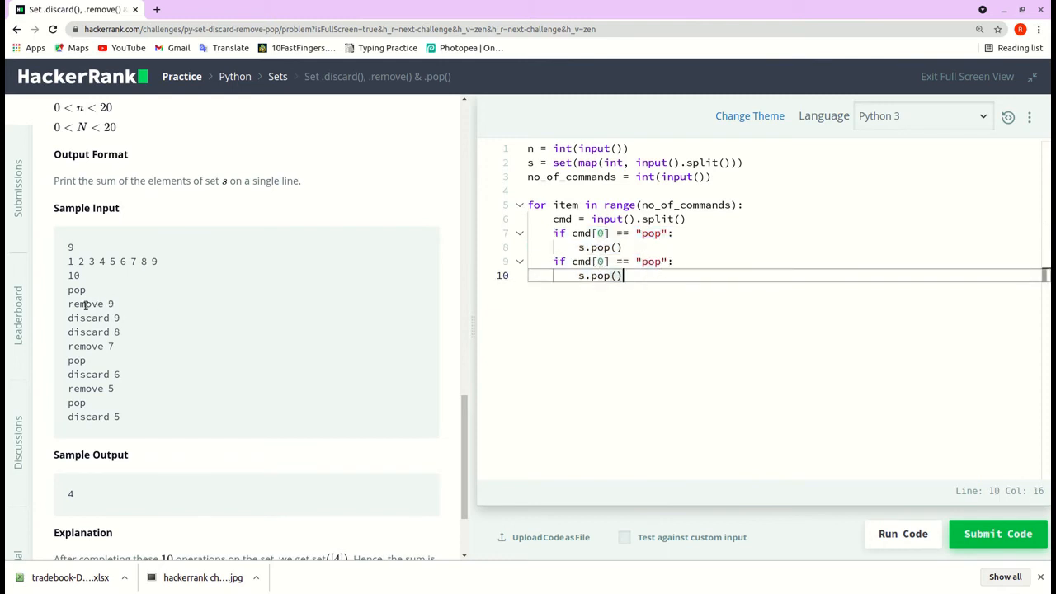
Turn the duplicated branch into a remove check calling s.remove(int(cmd[1]))
double_click(86, 303)
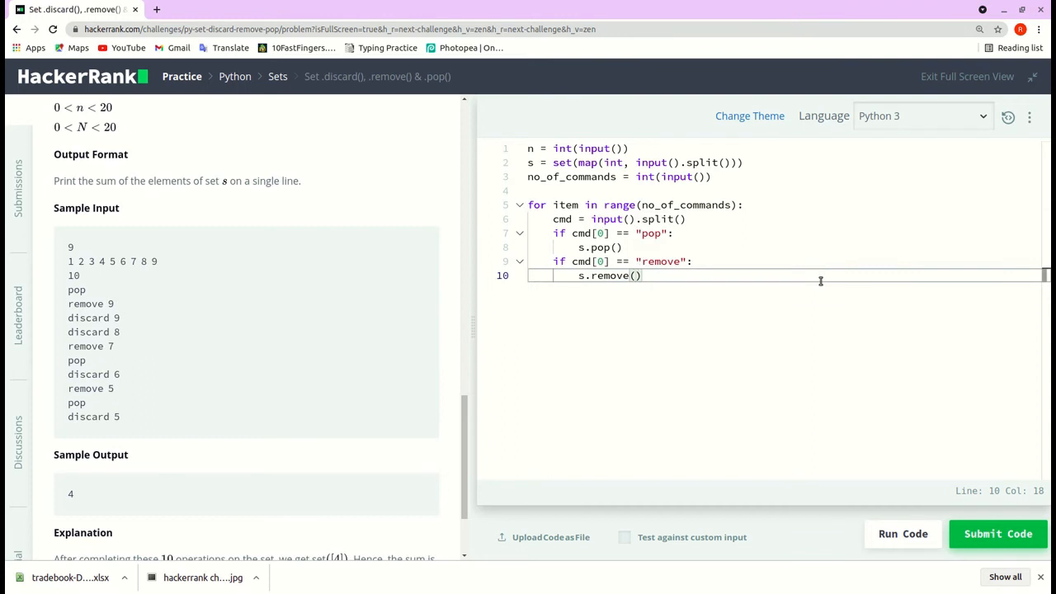
type("cmd[")
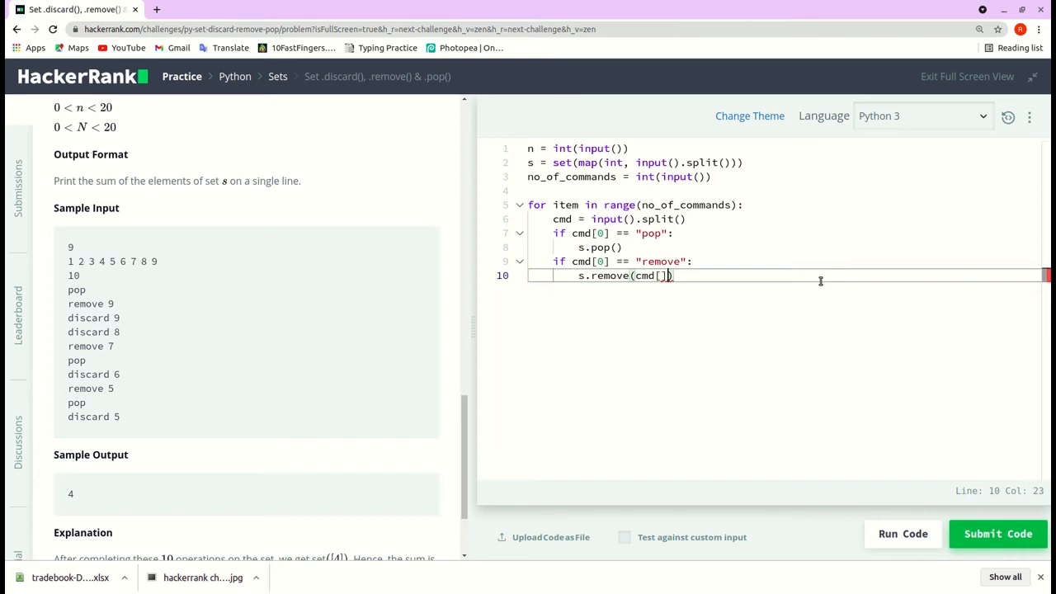
key("Backspace")
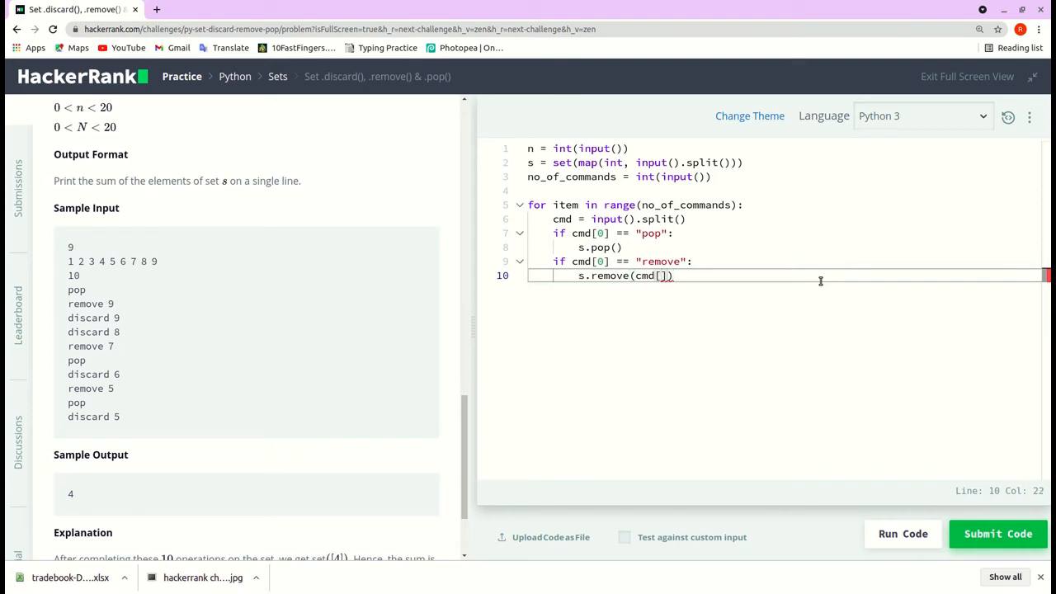
type("1")
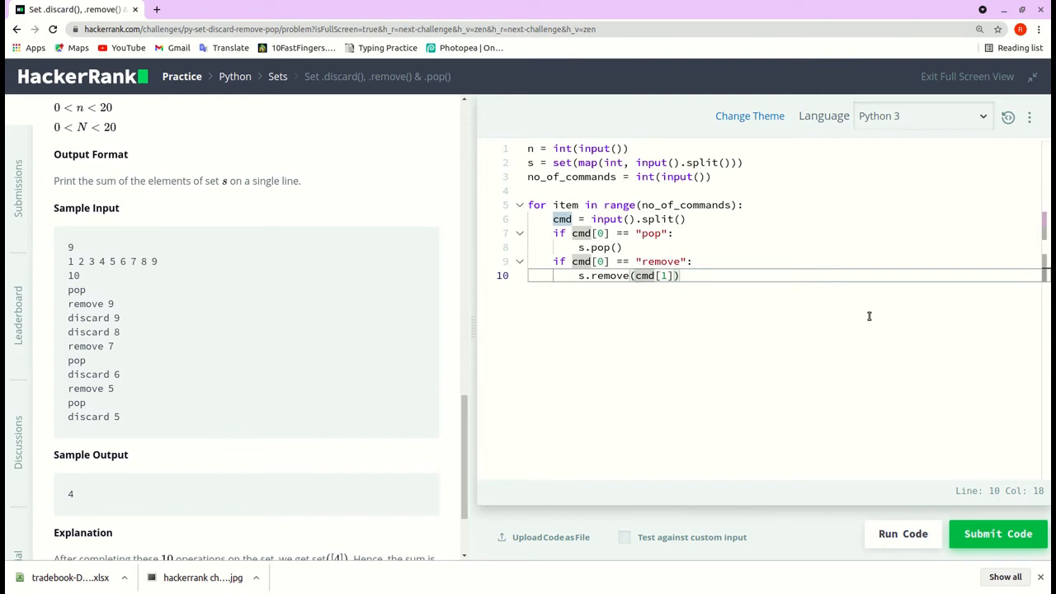
type("int(")
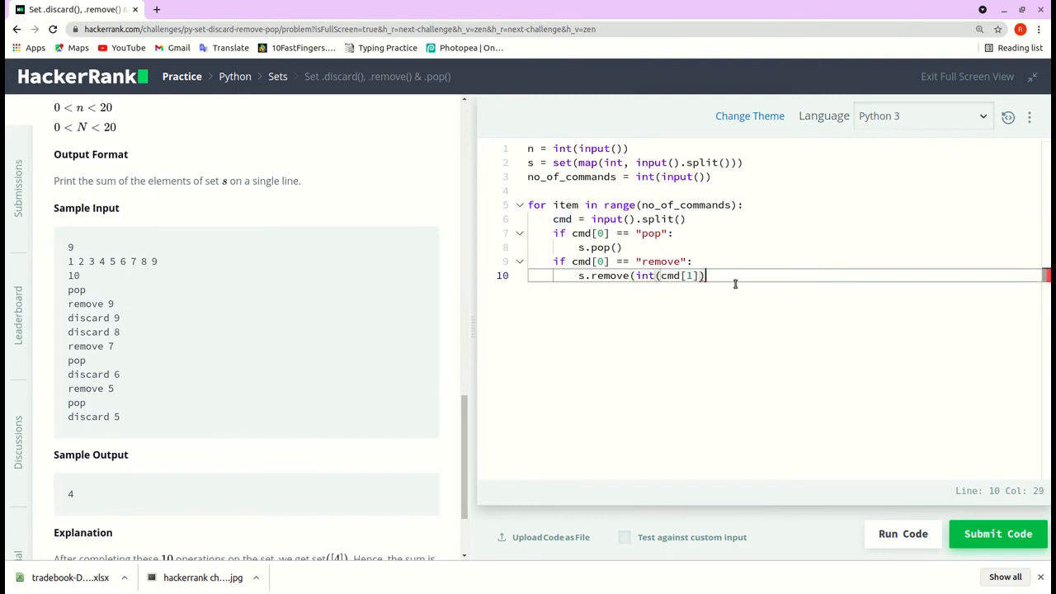
type(")")
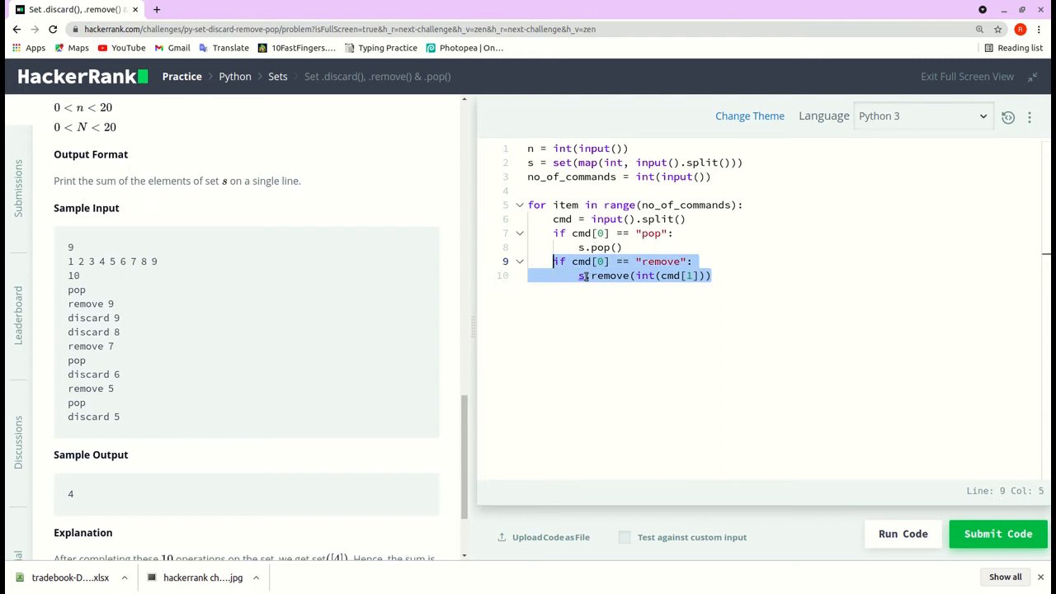
Duplicate the remove branch and change it into a discard check calling s.discard(int(cmd[1]))
key("Enter")
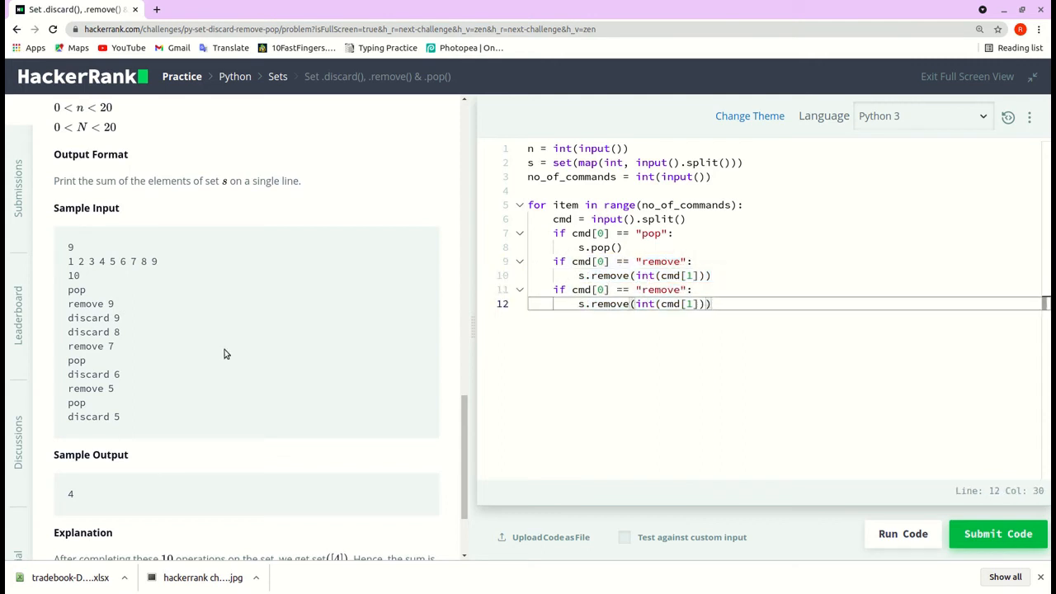
double_click(87, 374)
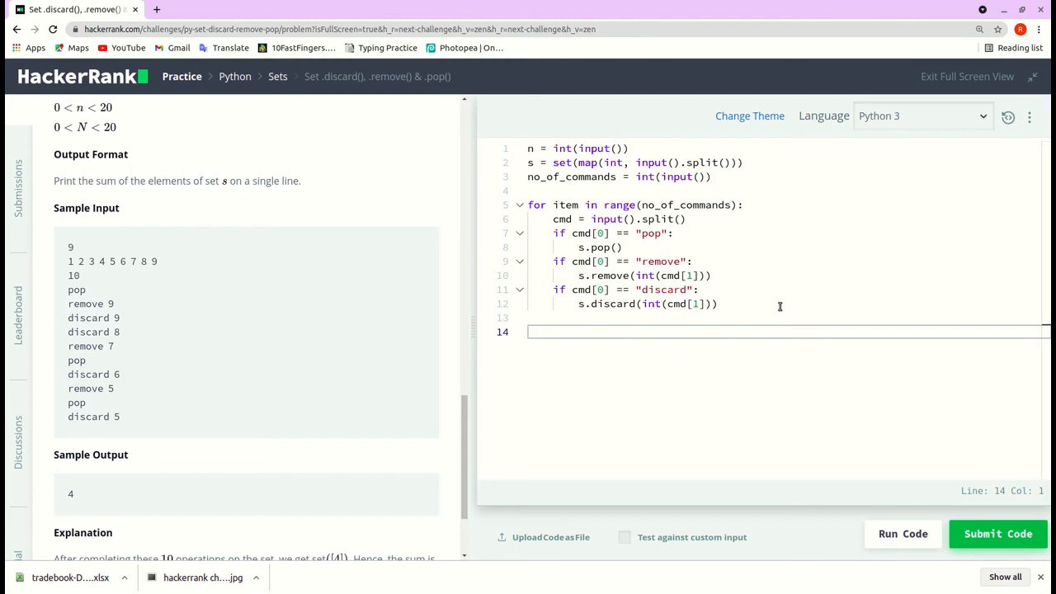
mouse_move(209, 410)
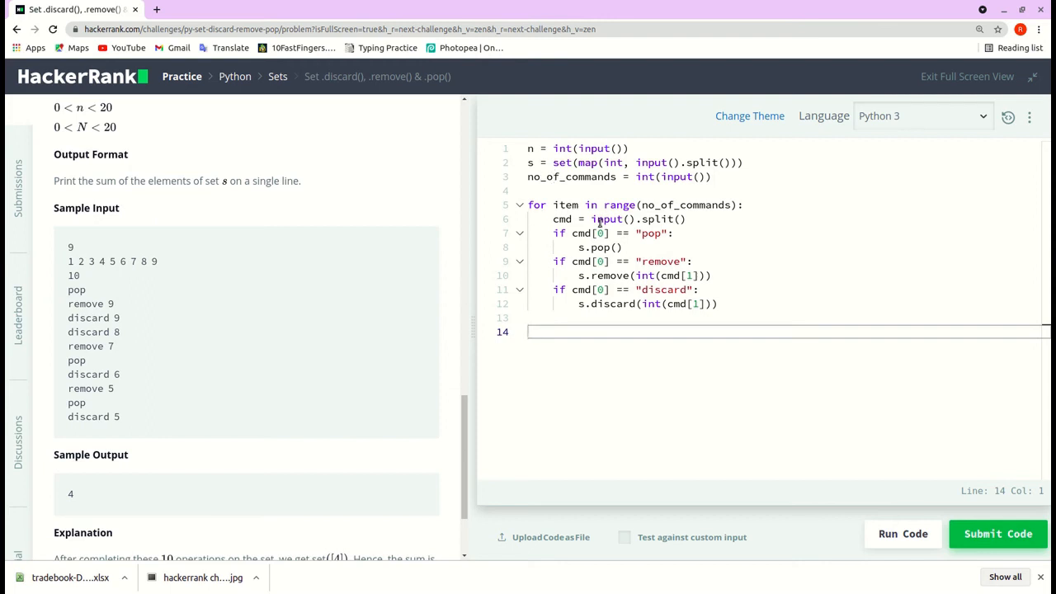
Sum the set's elements into total with total = 0 and a loop adding each item
type("su")
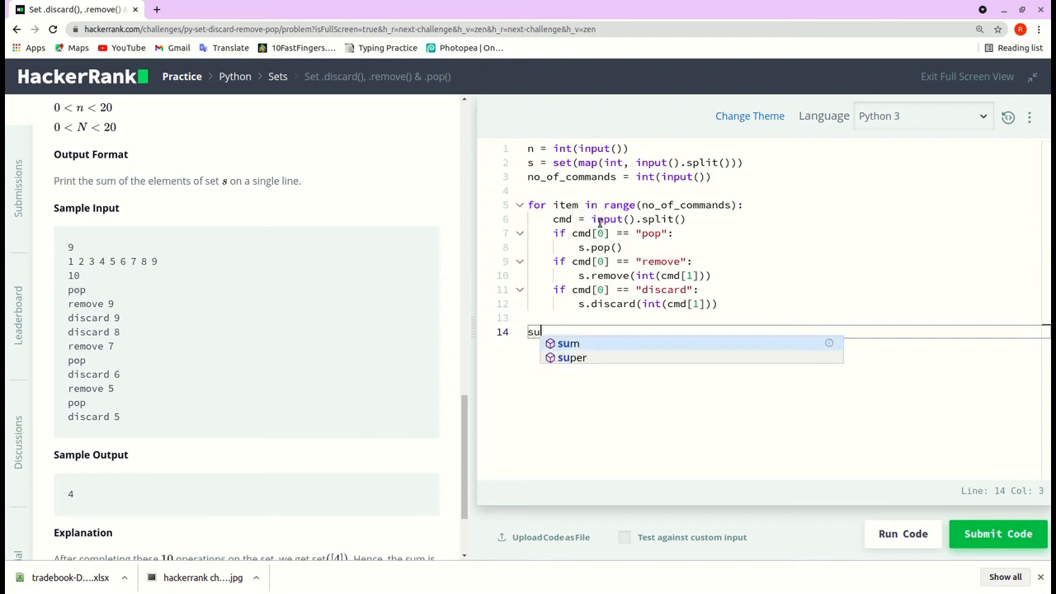
type("total")
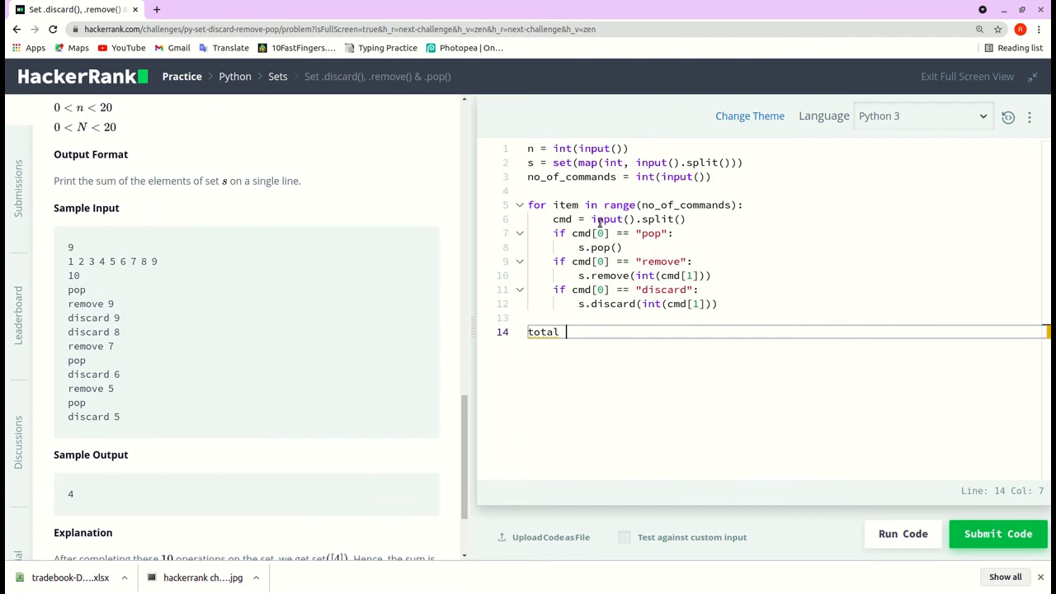
type("=")
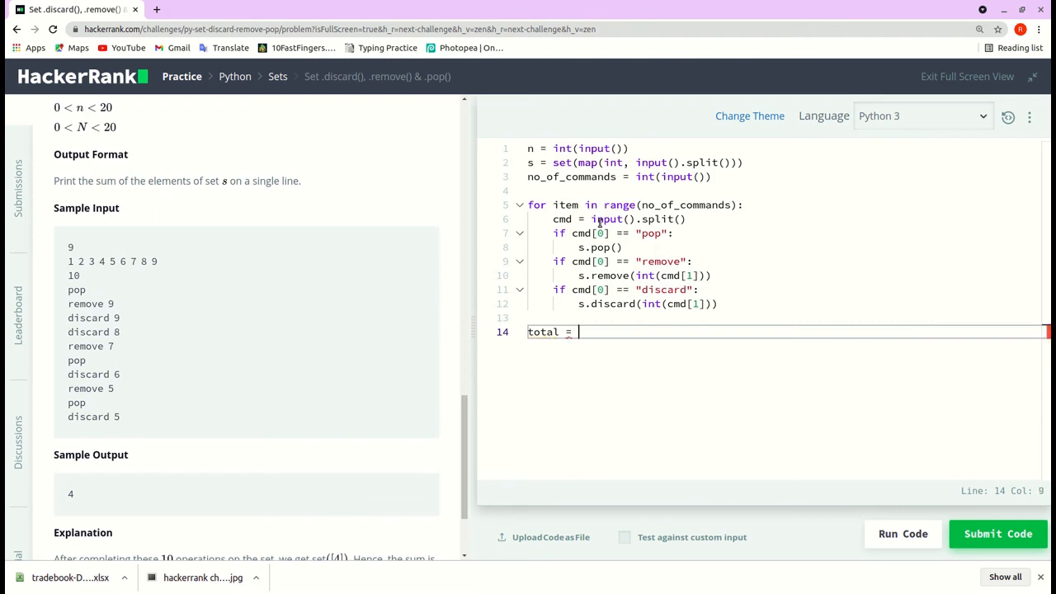
type("0")
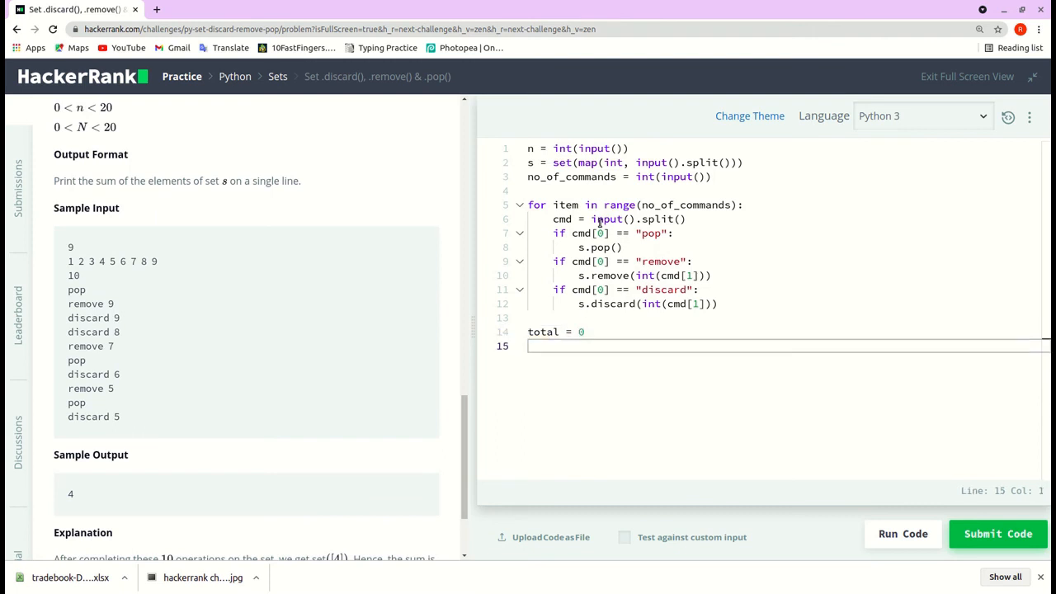
type("for item in")
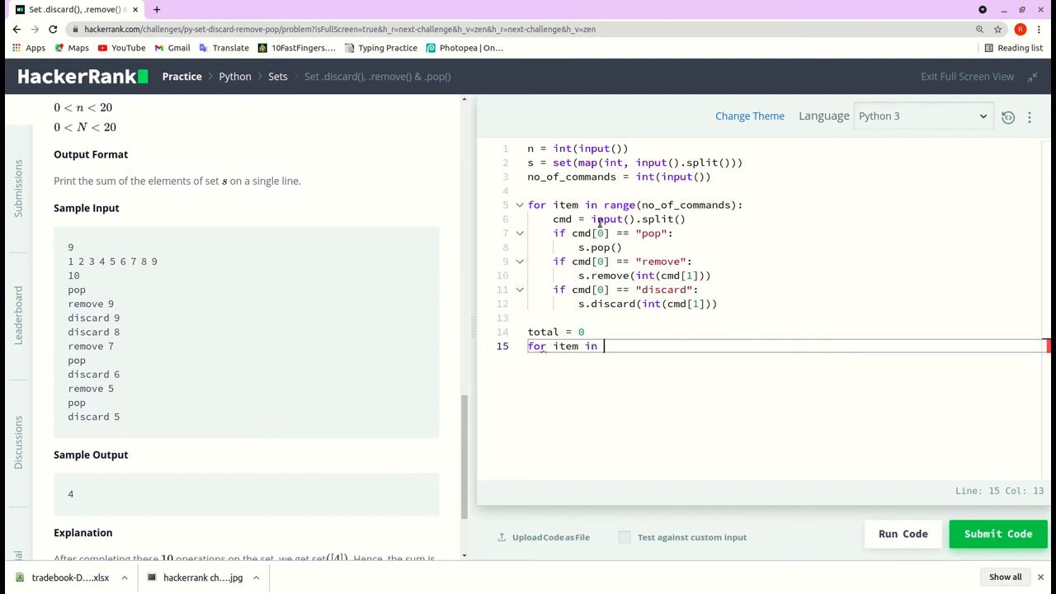
type("s:")
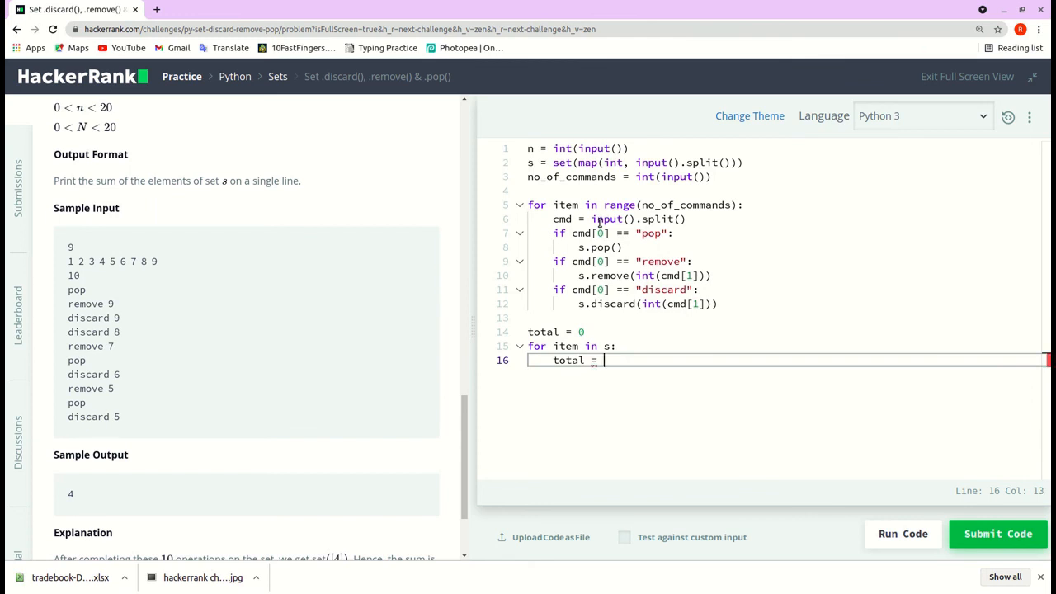
type("total")
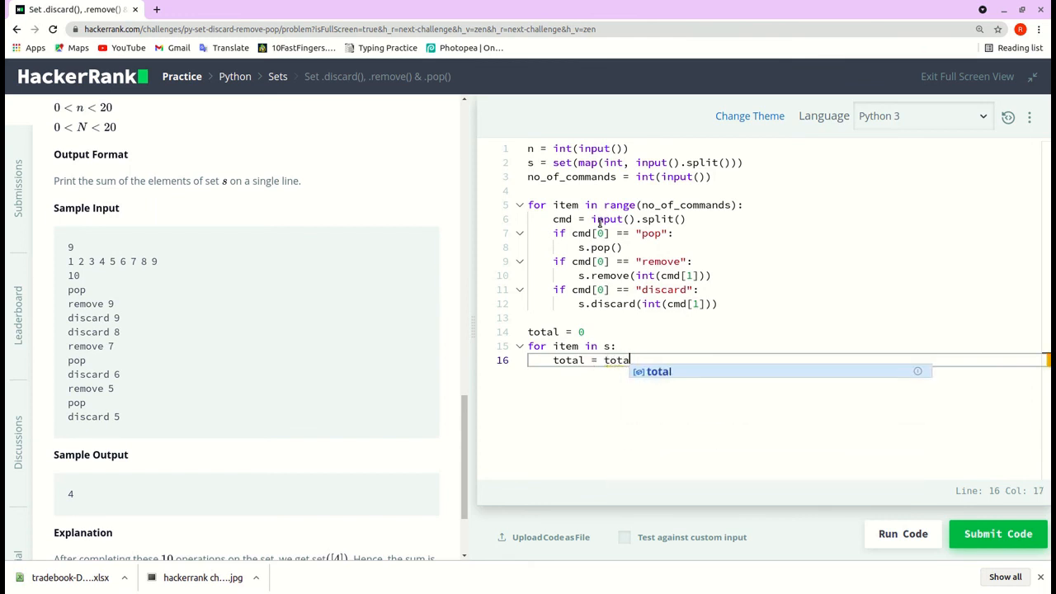
type("+ item")
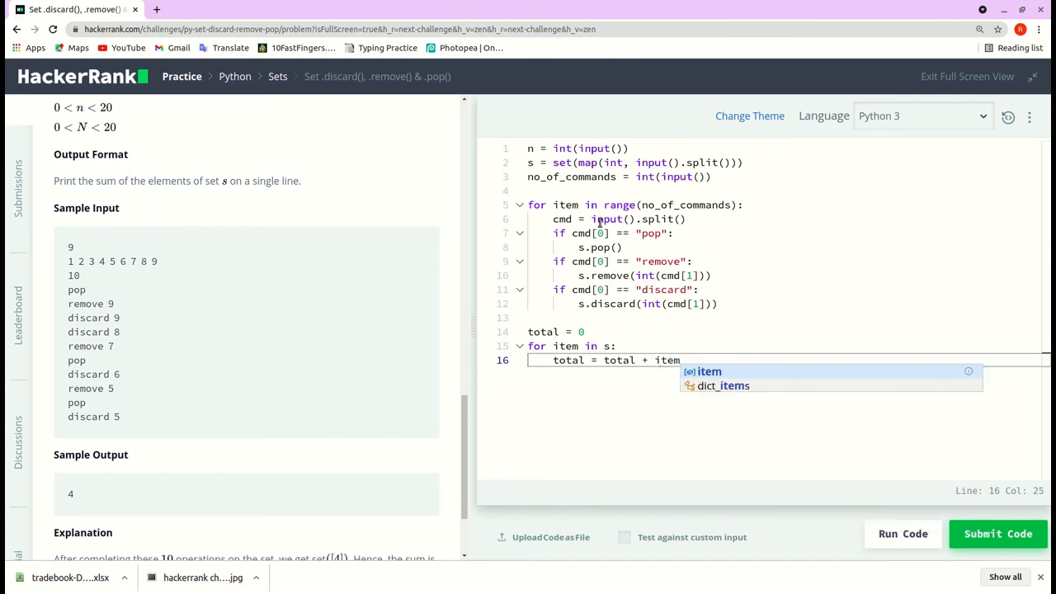
key("enter")
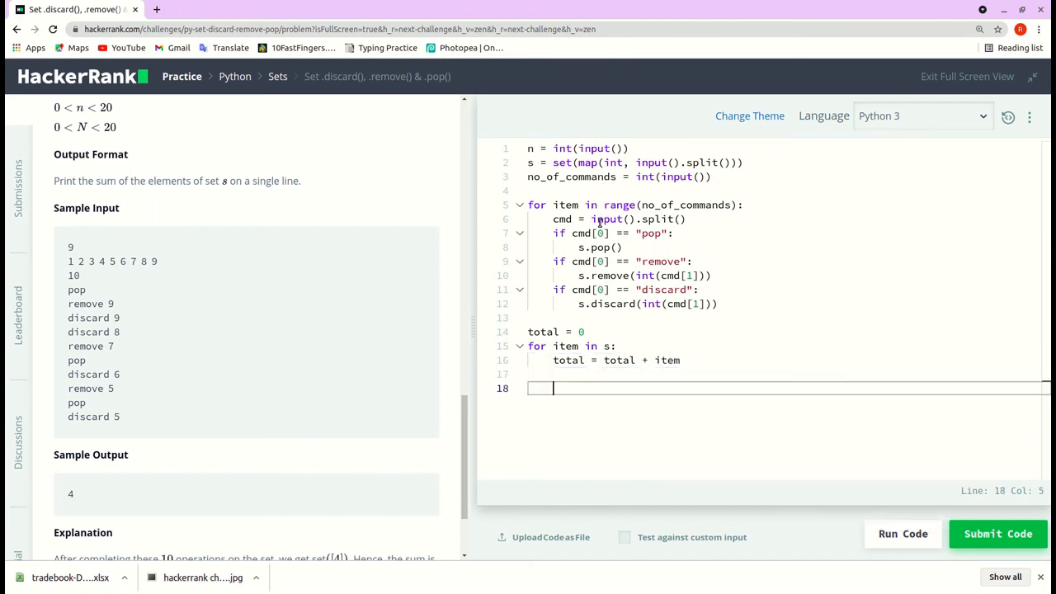
Print total and run the code, passing the sample test with output 4
type("print")
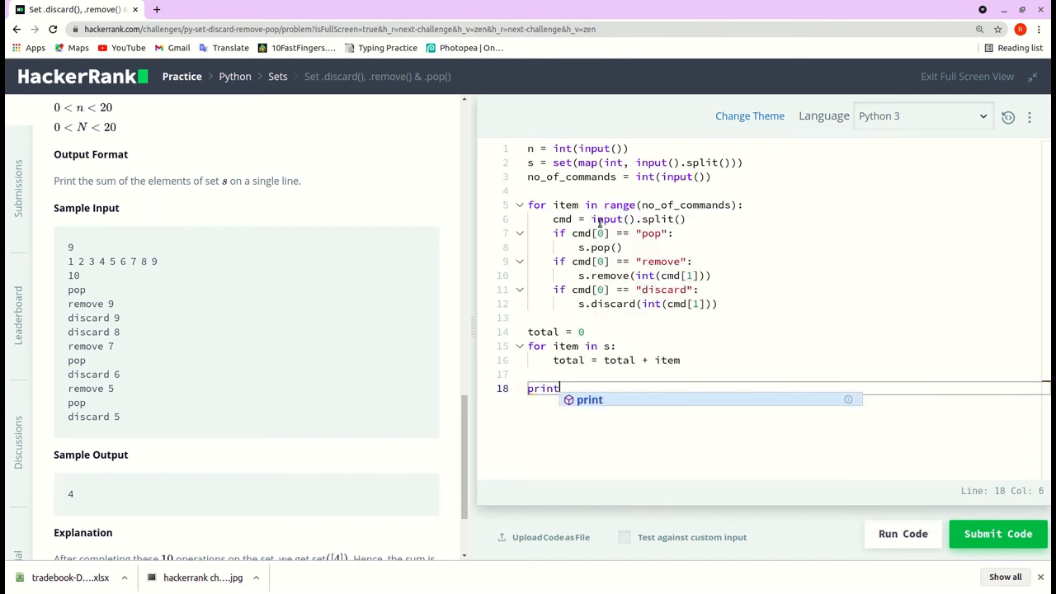
type("(s")
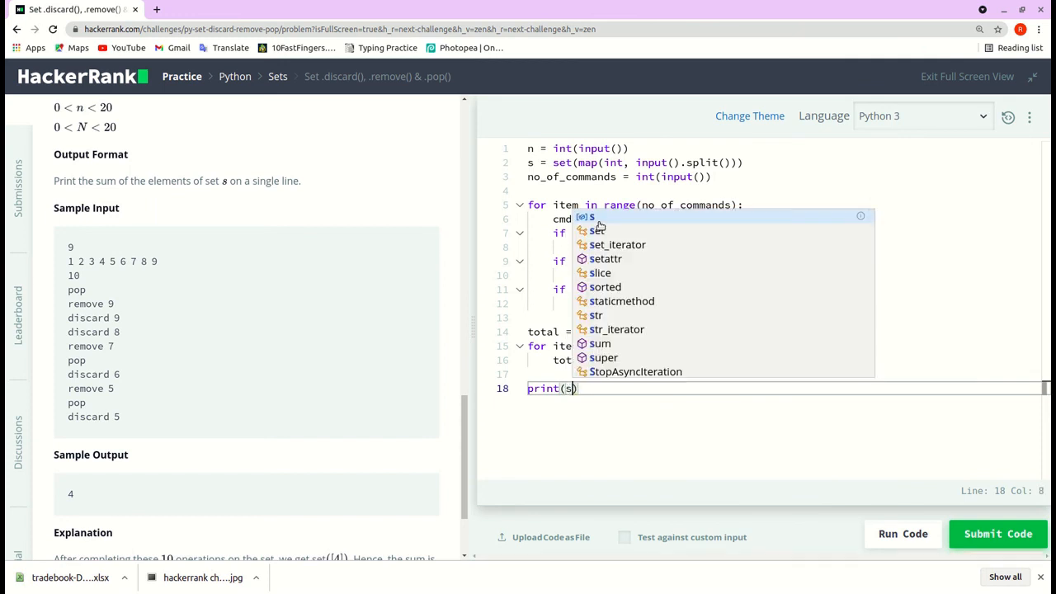
type("total")
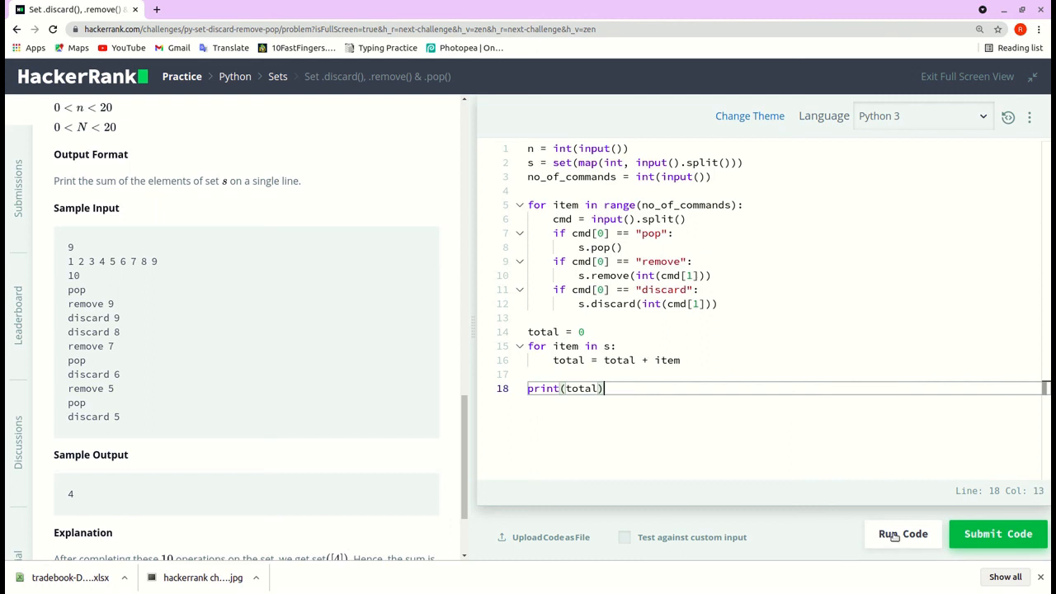
left_click(903, 534)
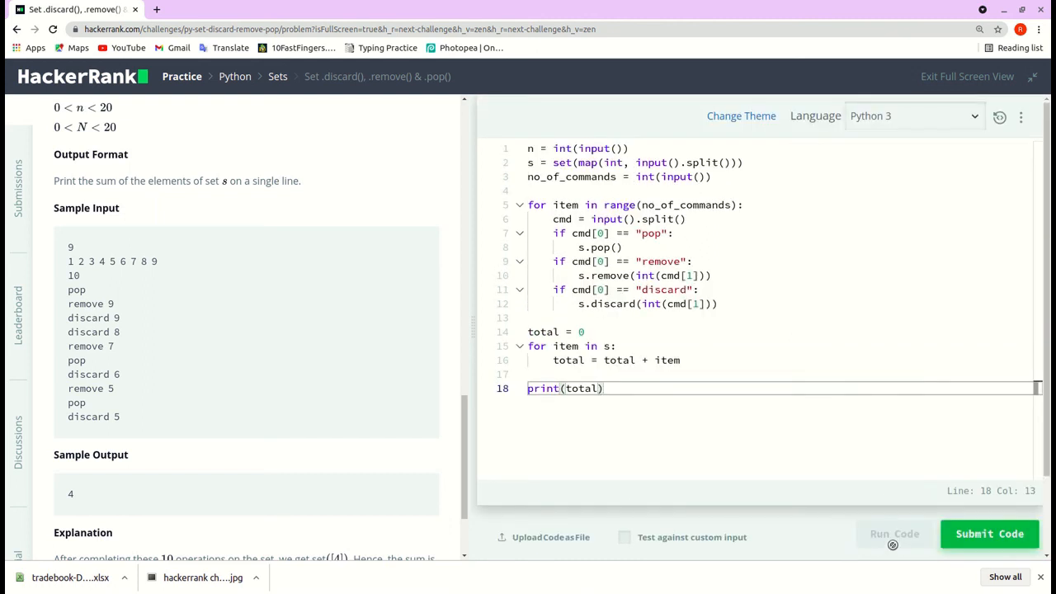
left_click(894, 533)
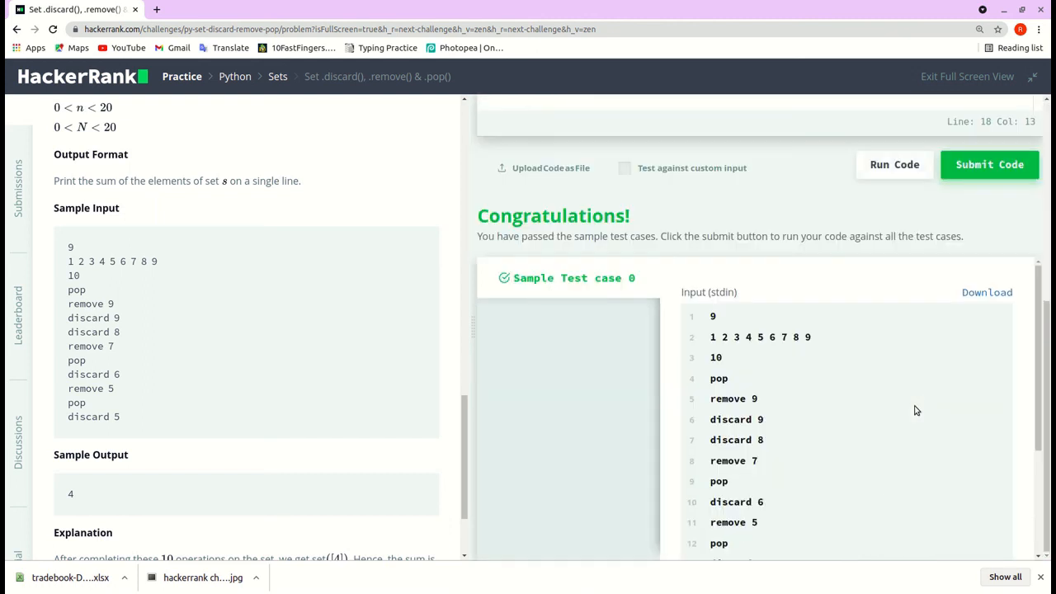
scroll("down", 3)
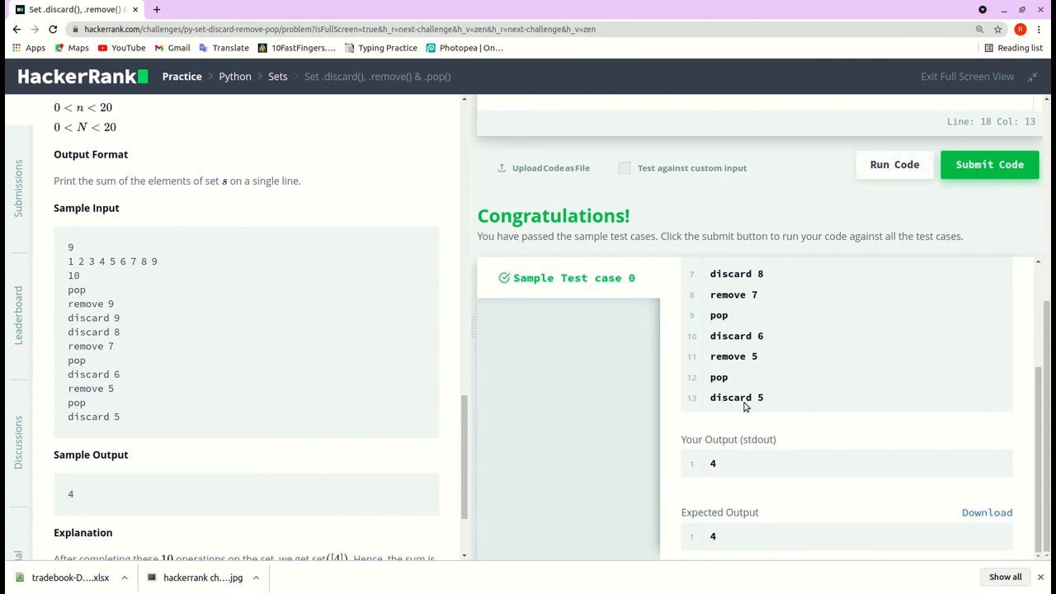
Submit the solution and confirm all test cases pass for 10.00 points
left_click(990, 165)
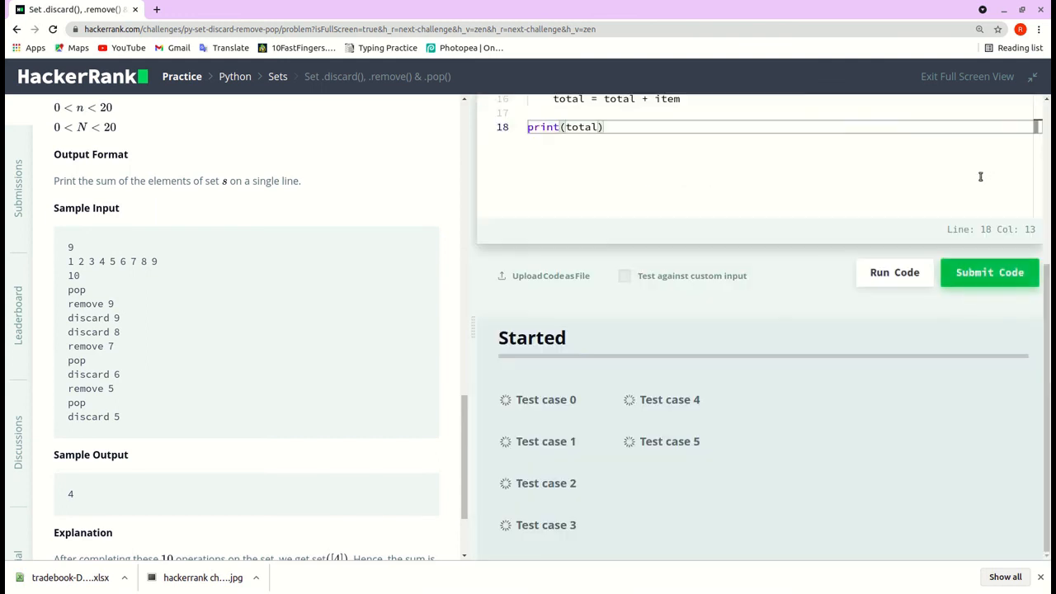
mouse_move(911, 317)
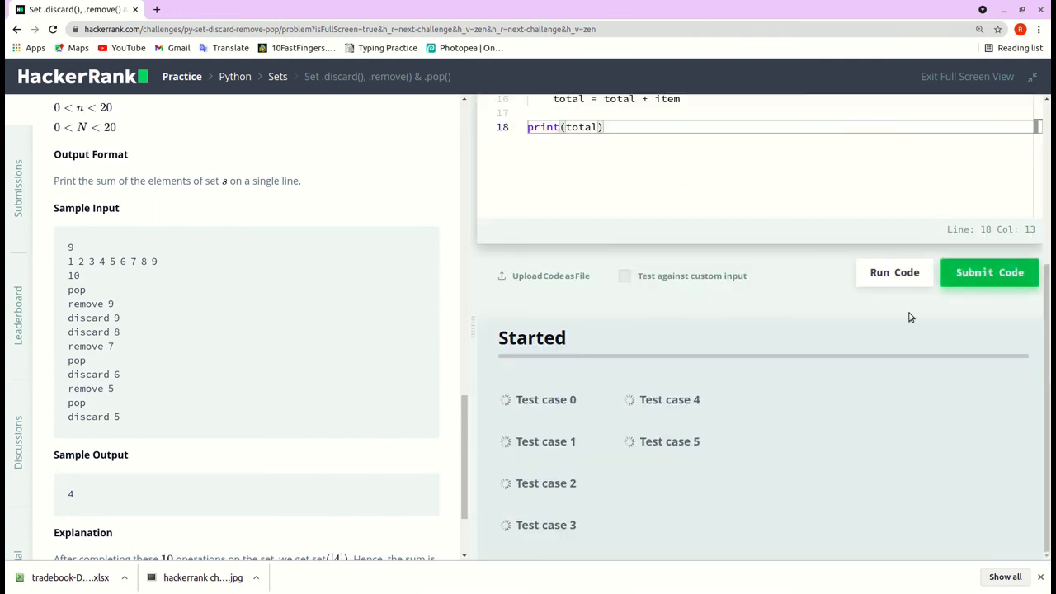
left_click(989, 272)
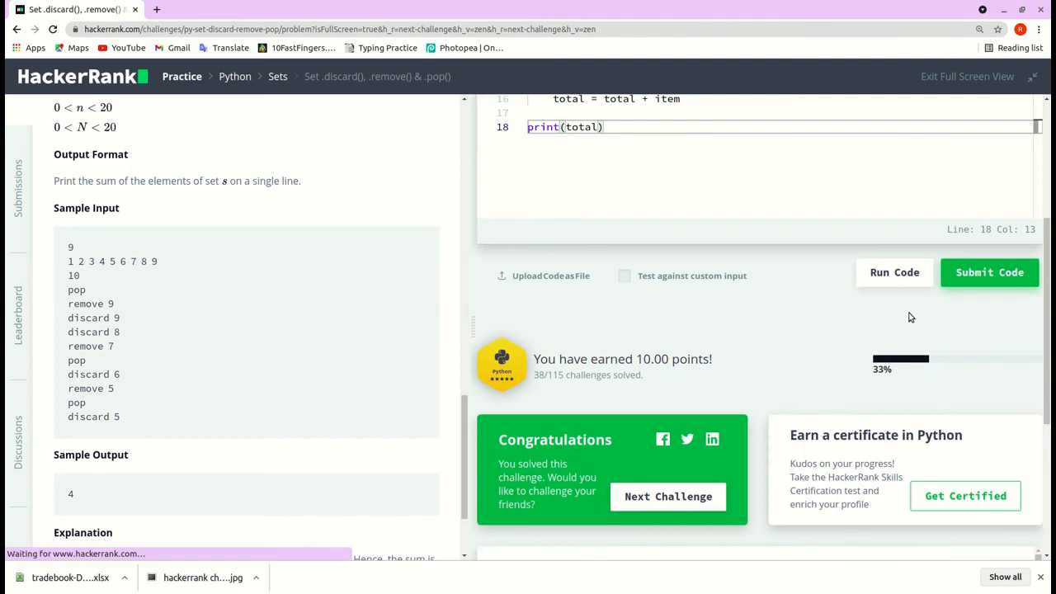
scroll("up", 3)
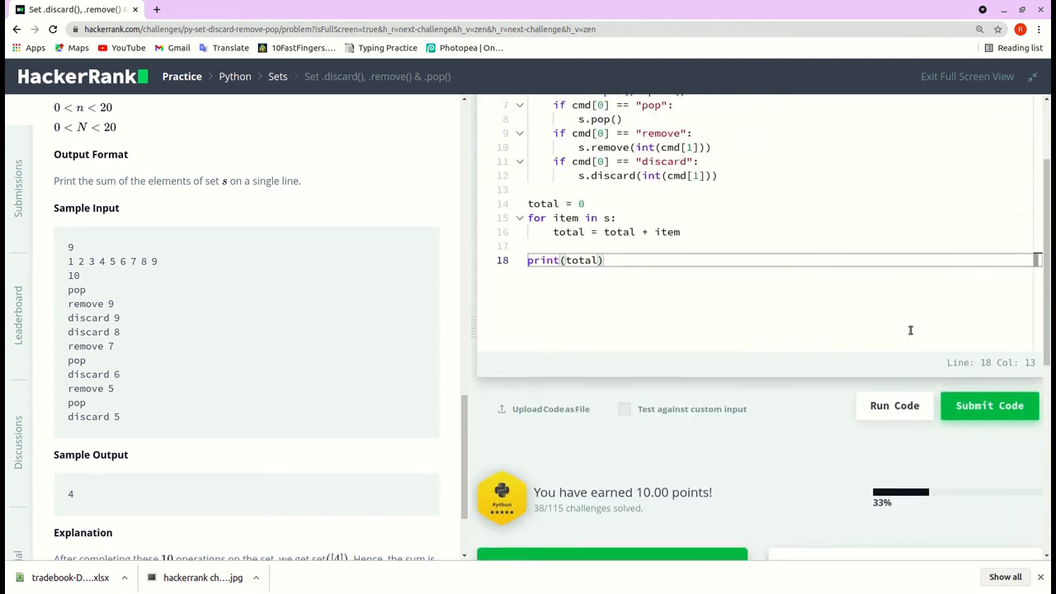